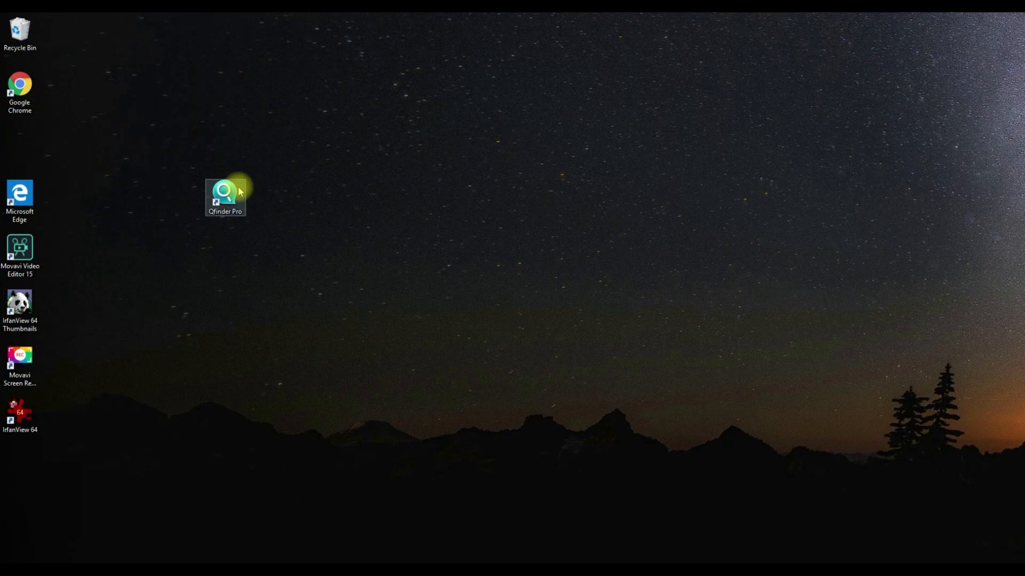
# - Launch Qfinder Pro and log in to the NAS to reach the QTS desktop
pyautogui.doubleClick(225, 194)
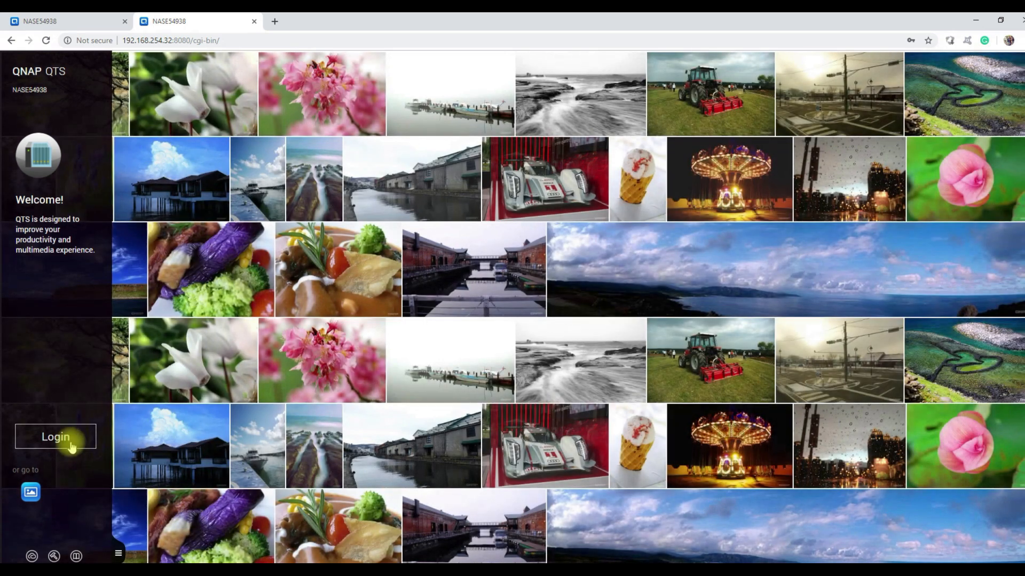
pyautogui.click(55, 436)
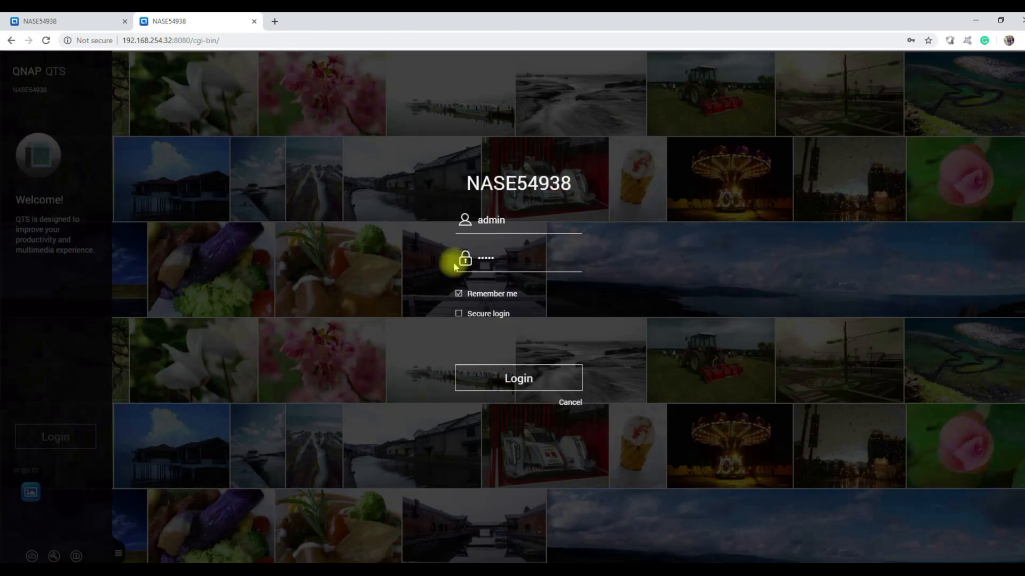
pyautogui.click(518, 378)
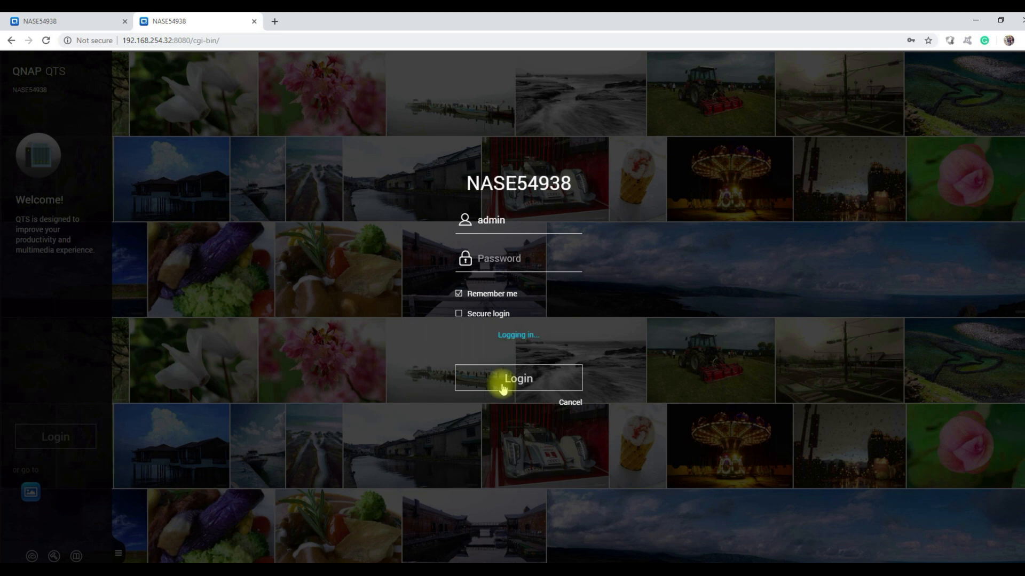
pyautogui.click(517, 379)
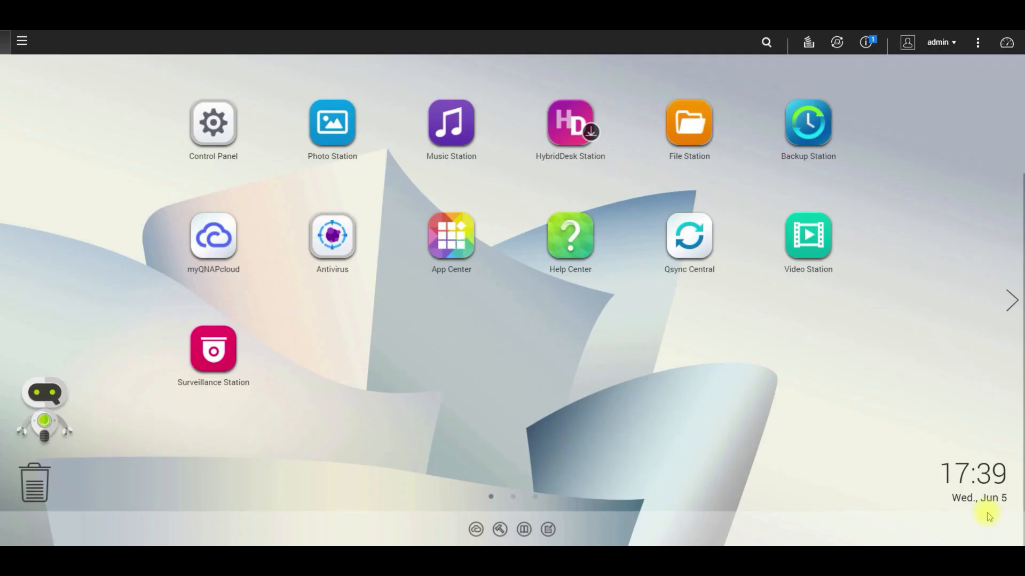
pyautogui.moveTo(795, 405)
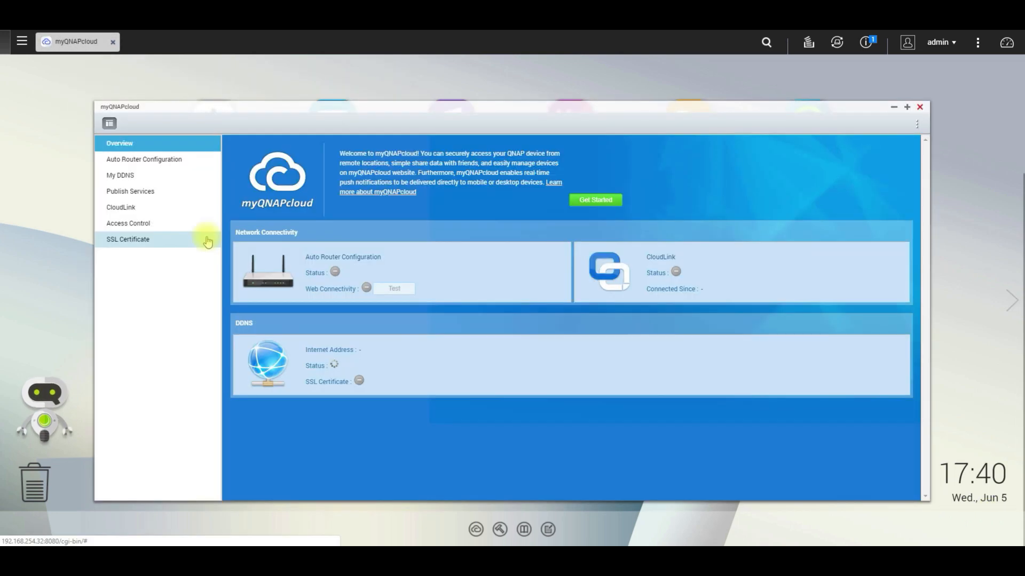
pyautogui.moveTo(469, 145)
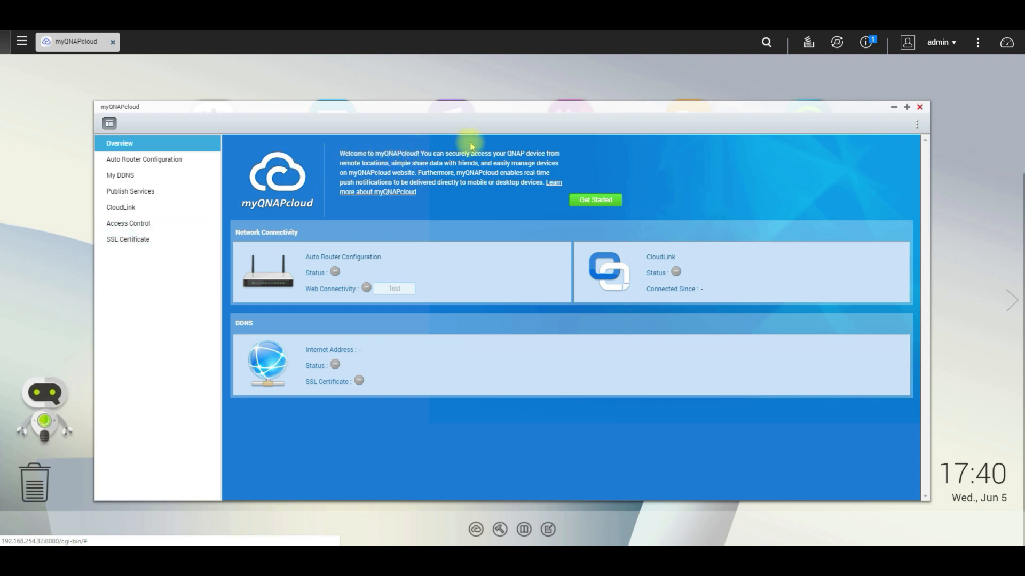
pyautogui.moveTo(594, 200)
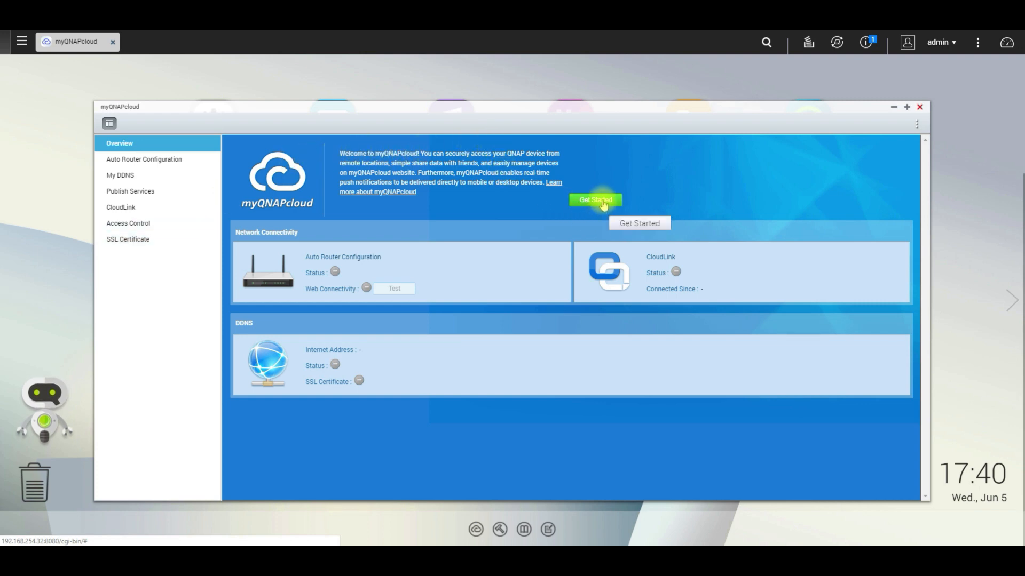
# - Launch the myQNAPcloud wizard with Get Started, then Start it
pyautogui.click(594, 200)
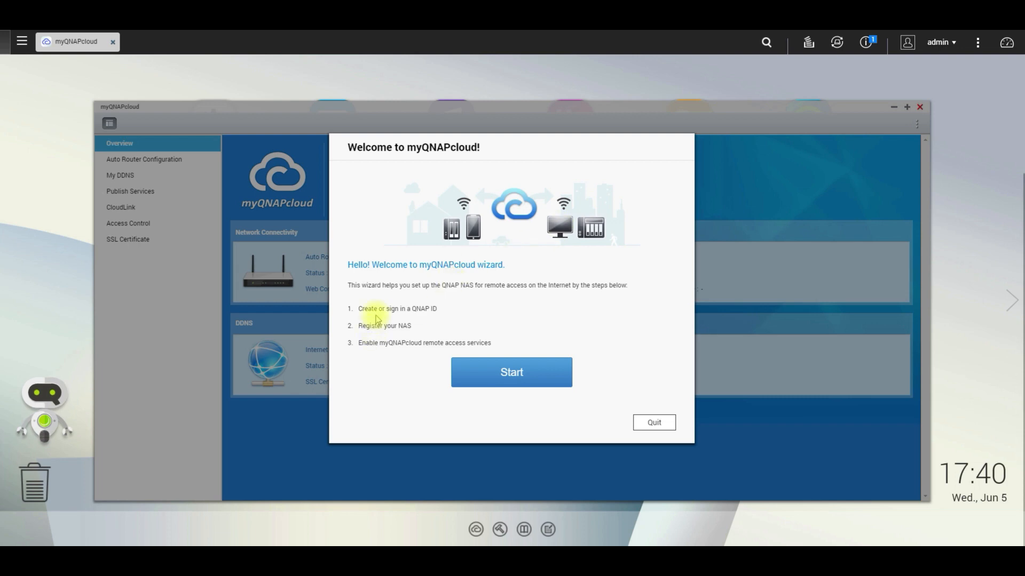
pyautogui.moveTo(395, 342)
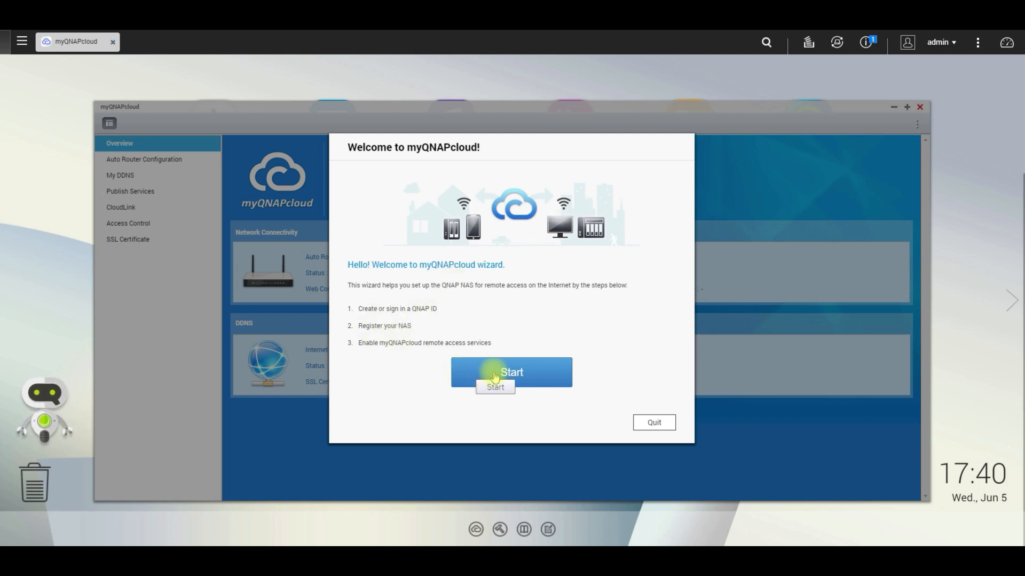
pyautogui.click(510, 372)
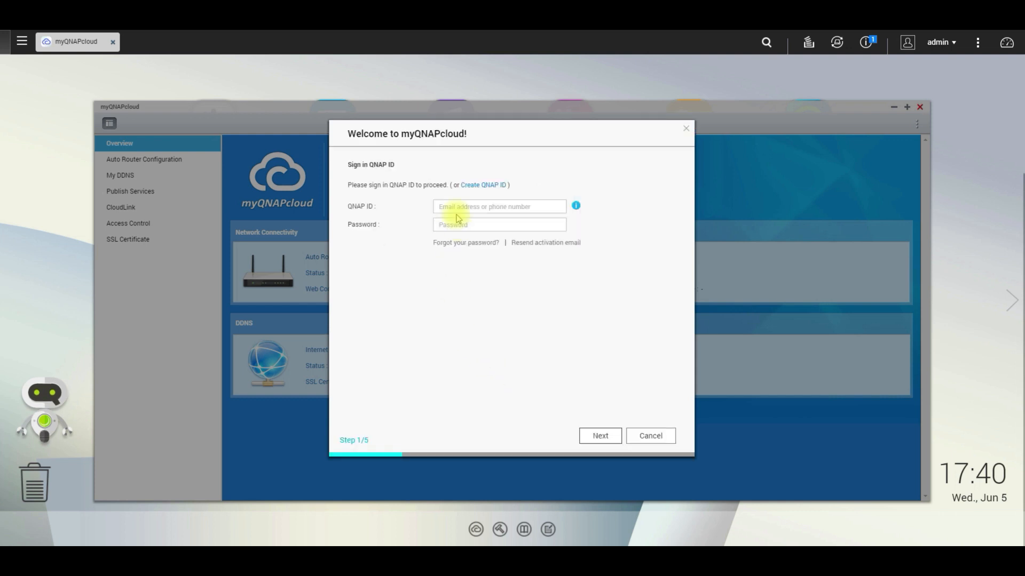
pyautogui.click(481, 185)
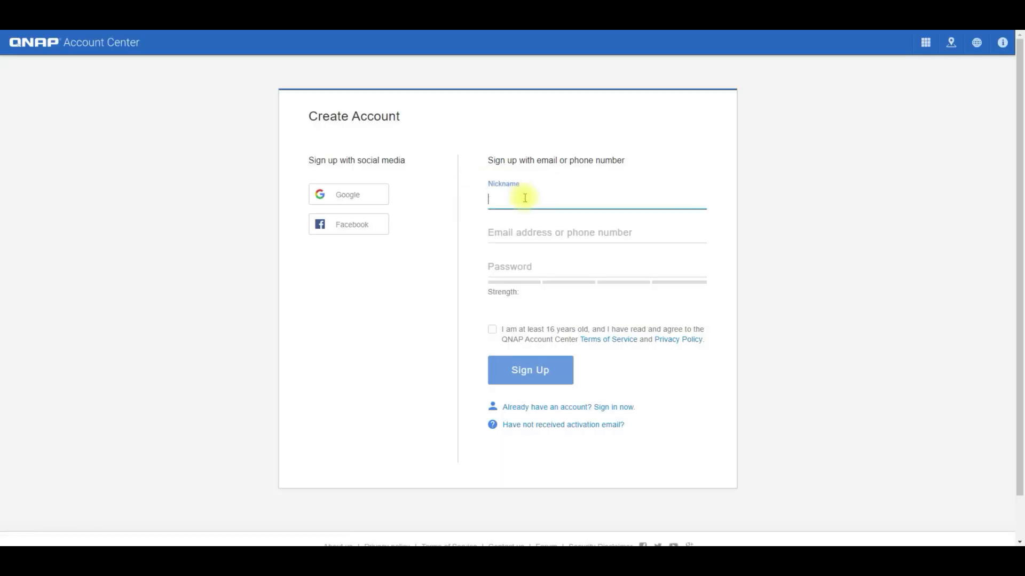
pyautogui.write('simpl')
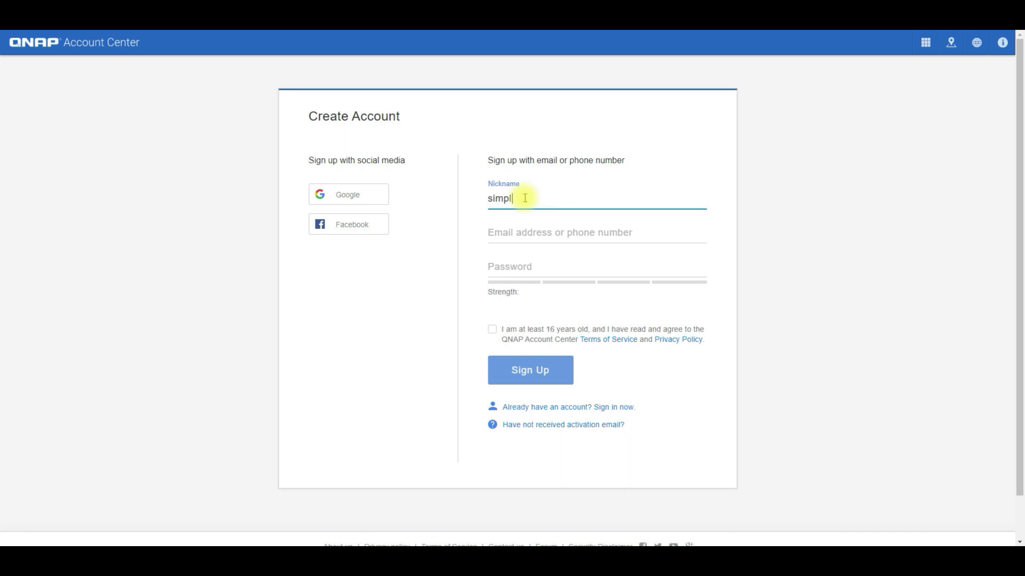
pyautogui.write('ynas')
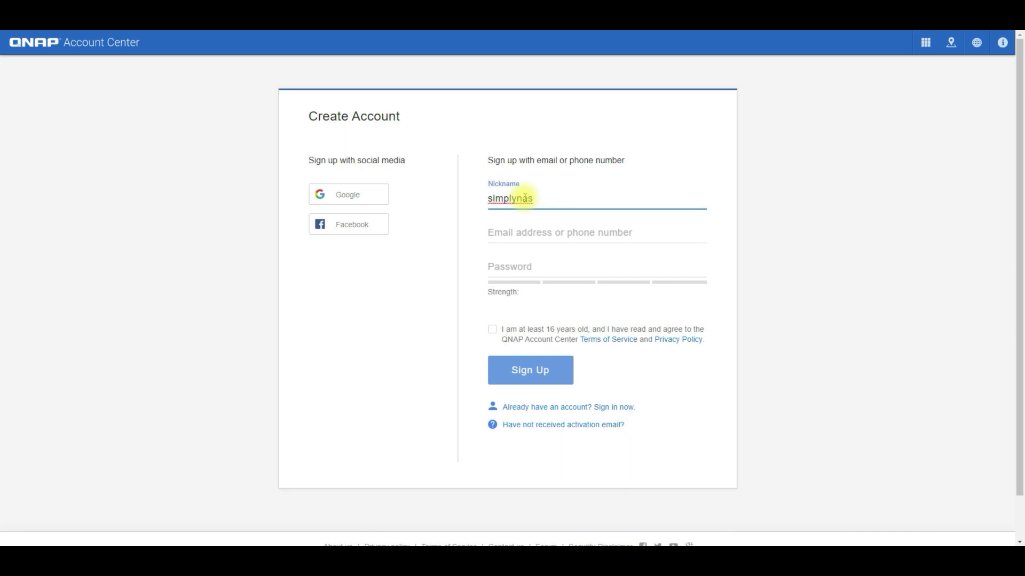
pyautogui.write('demo')
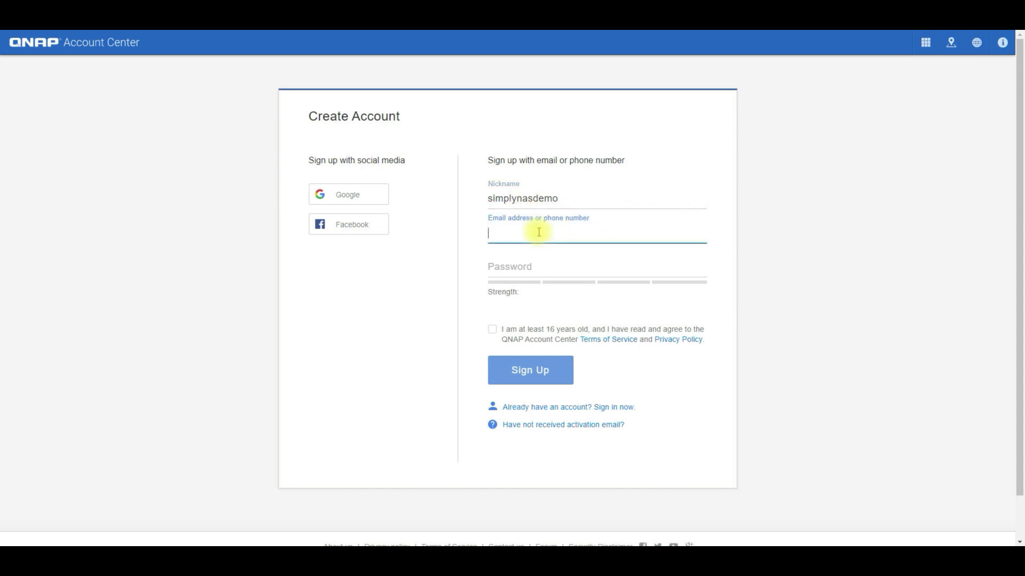
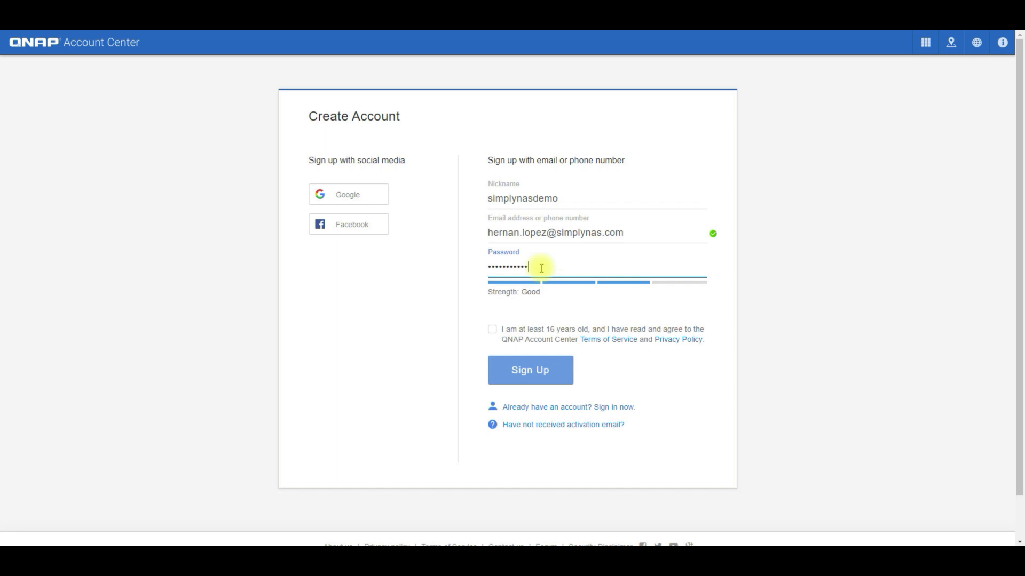
# - Accept the terms, sign up, and agree to the data privacy notice
pyautogui.click(492, 328)
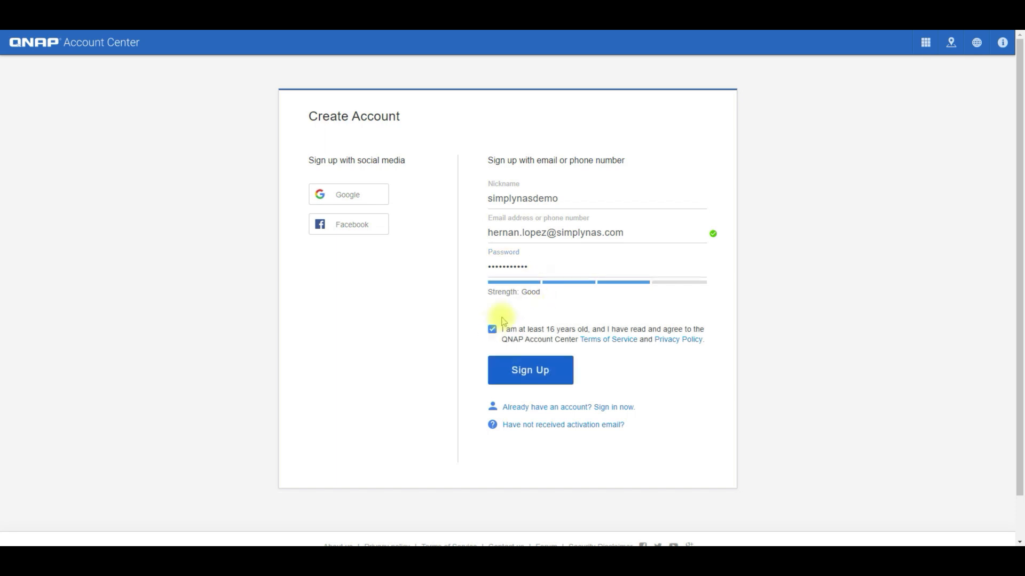
pyautogui.click(529, 370)
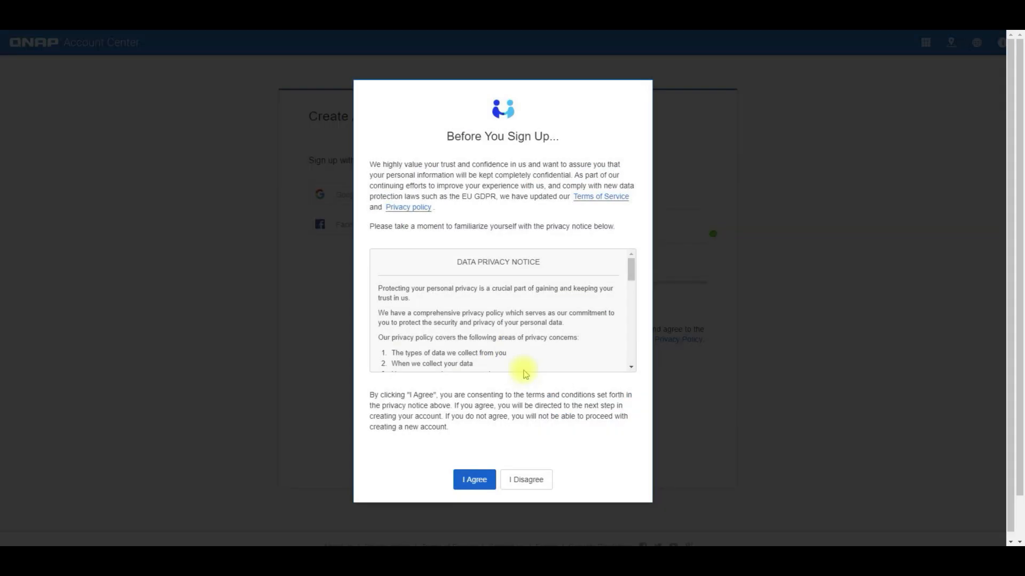
pyautogui.click(474, 479)
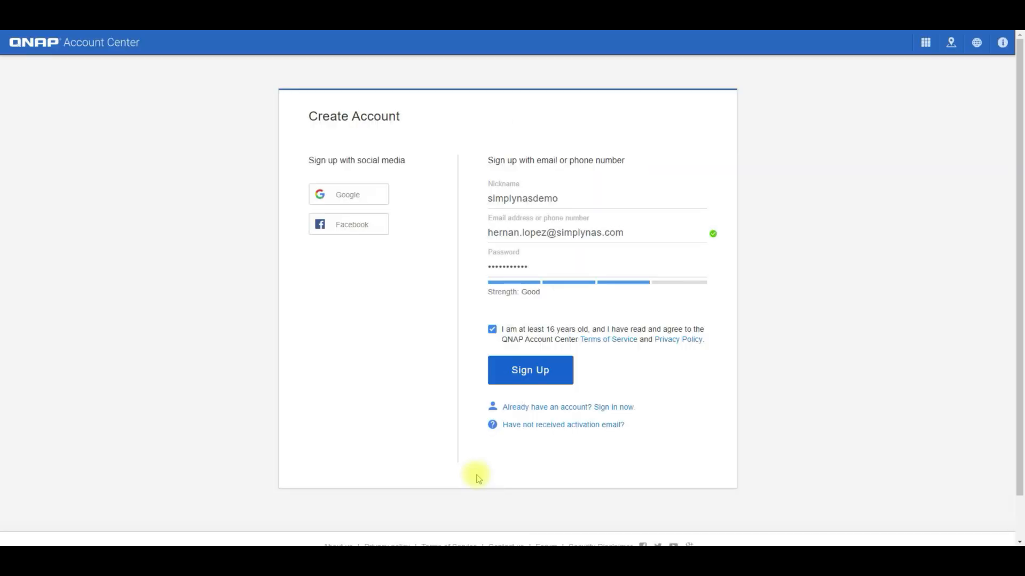
pyautogui.click(529, 369)
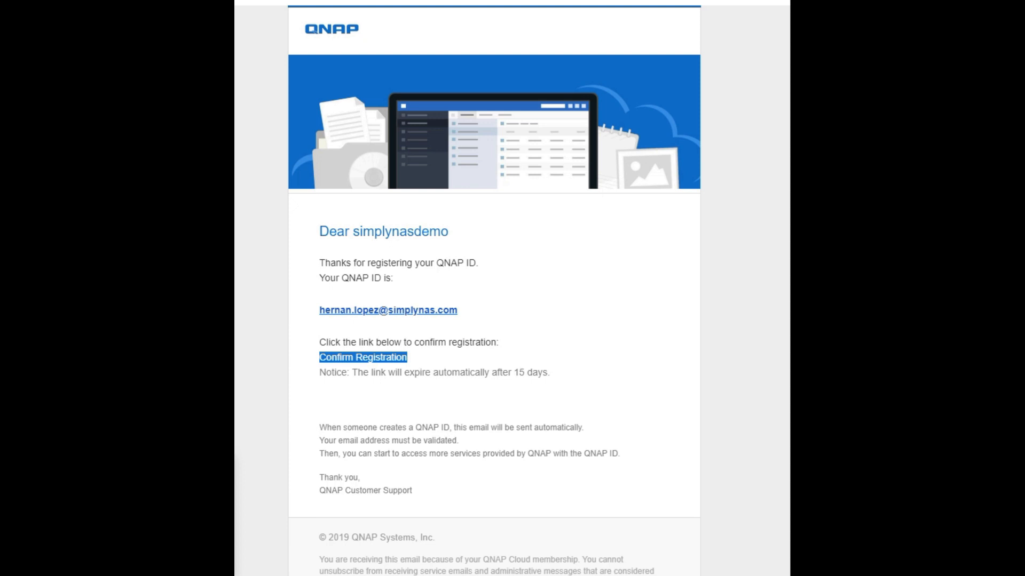
pyautogui.moveTo(320, 337)
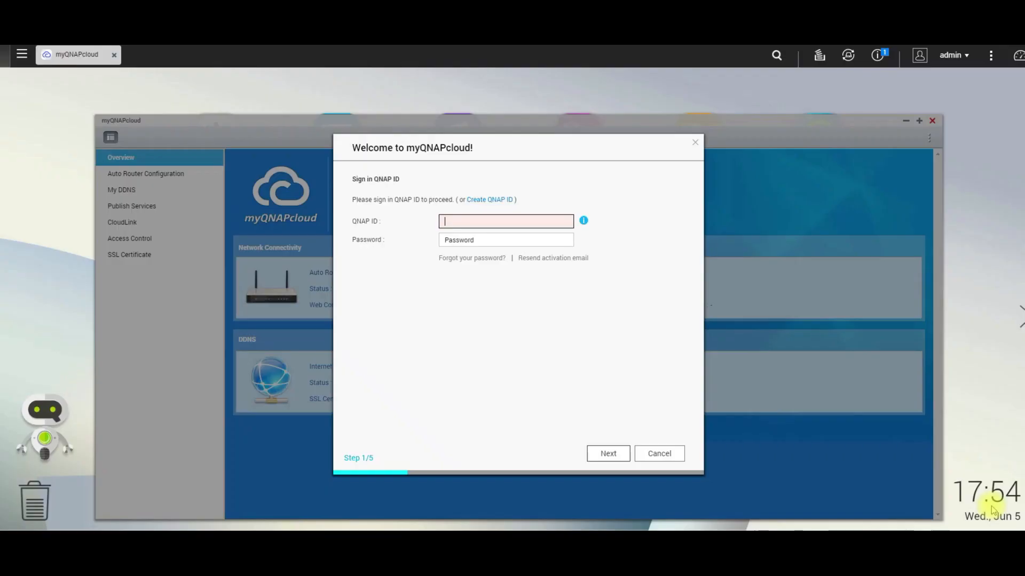
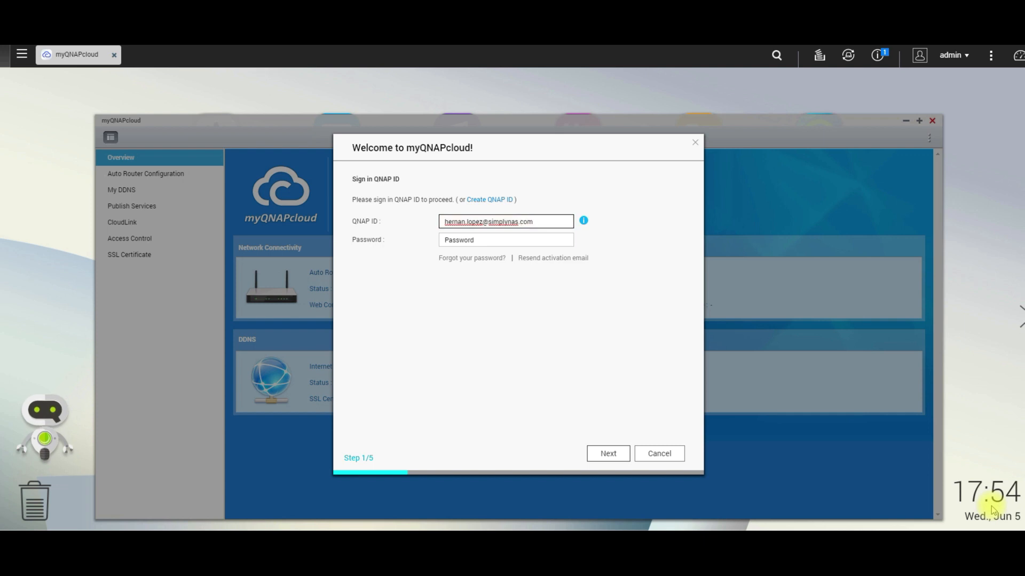
pyautogui.click(506, 239)
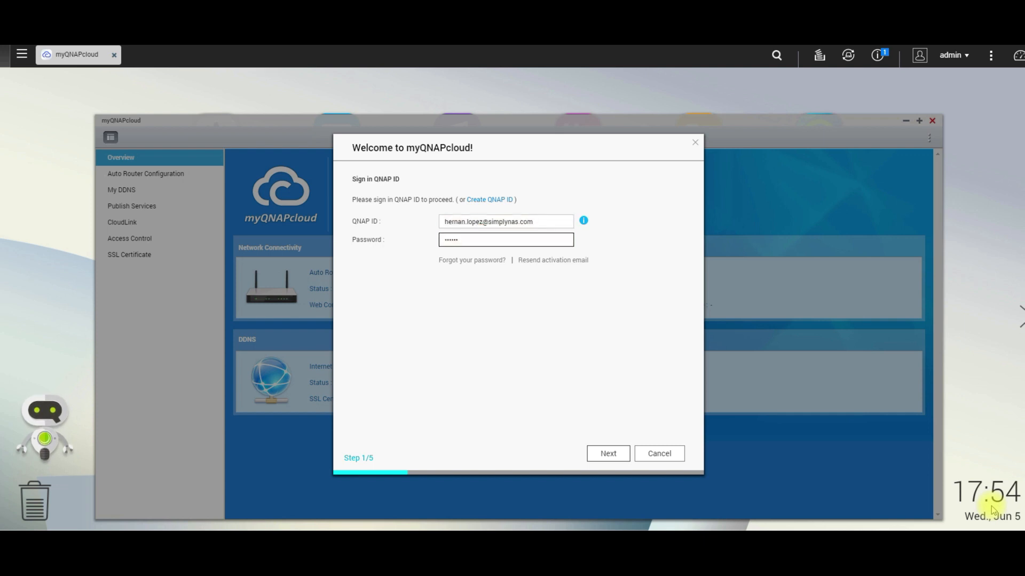
pyautogui.write('password')
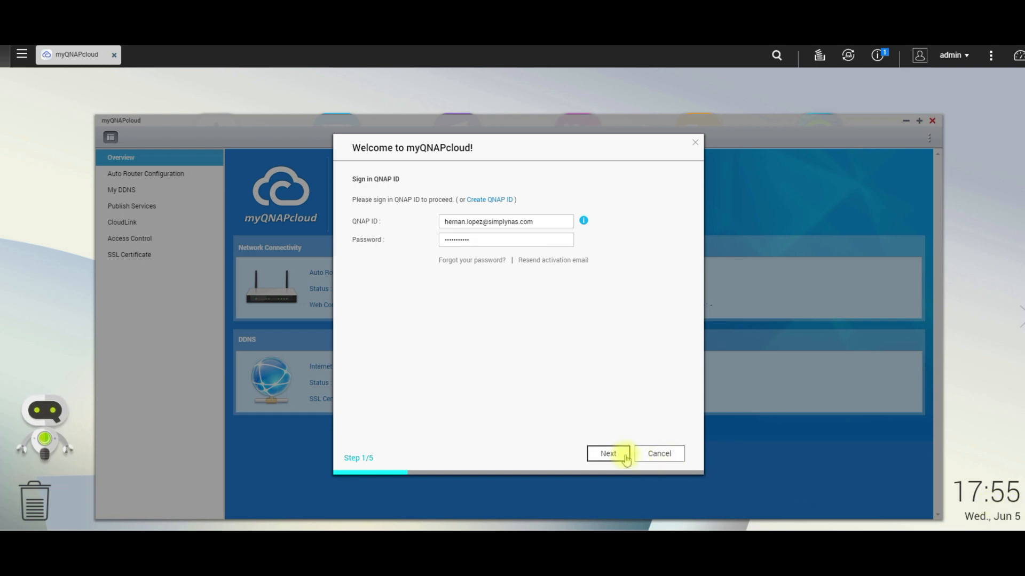
pyautogui.click(607, 454)
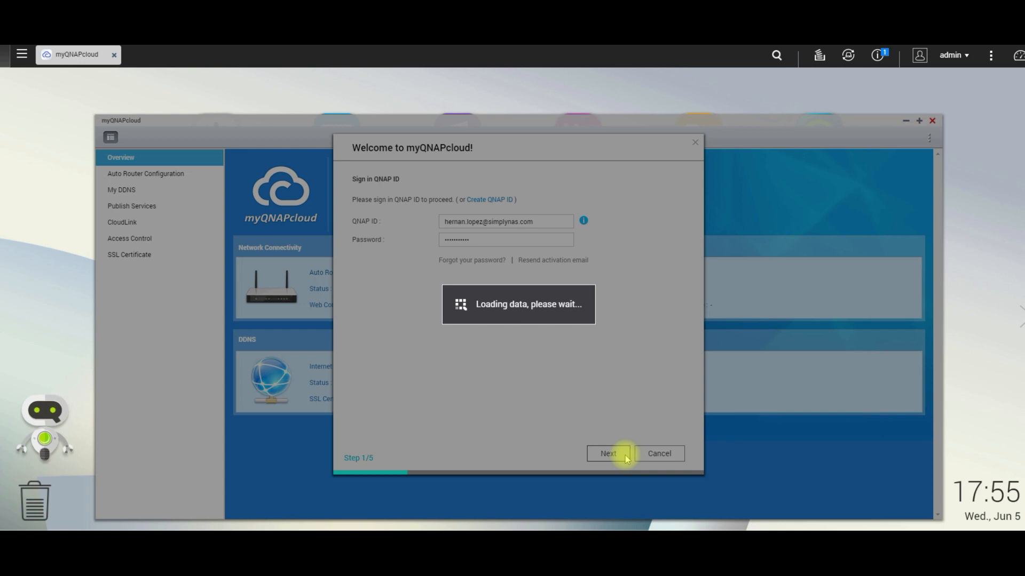
pyautogui.click(608, 454)
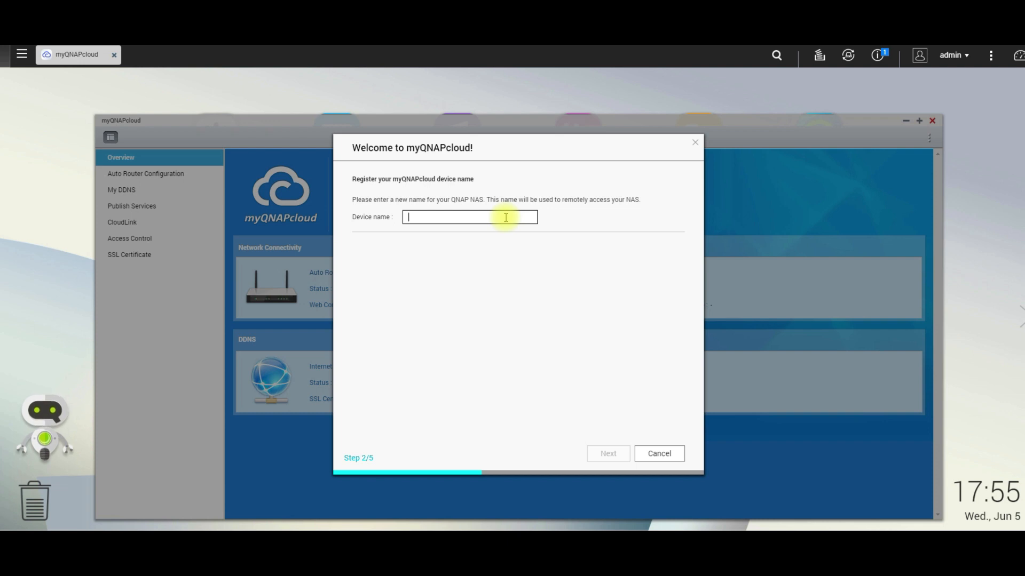
# - Enter SimplyNASdemo as the device name and continue once it's available
pyautogui.write('Simpl')
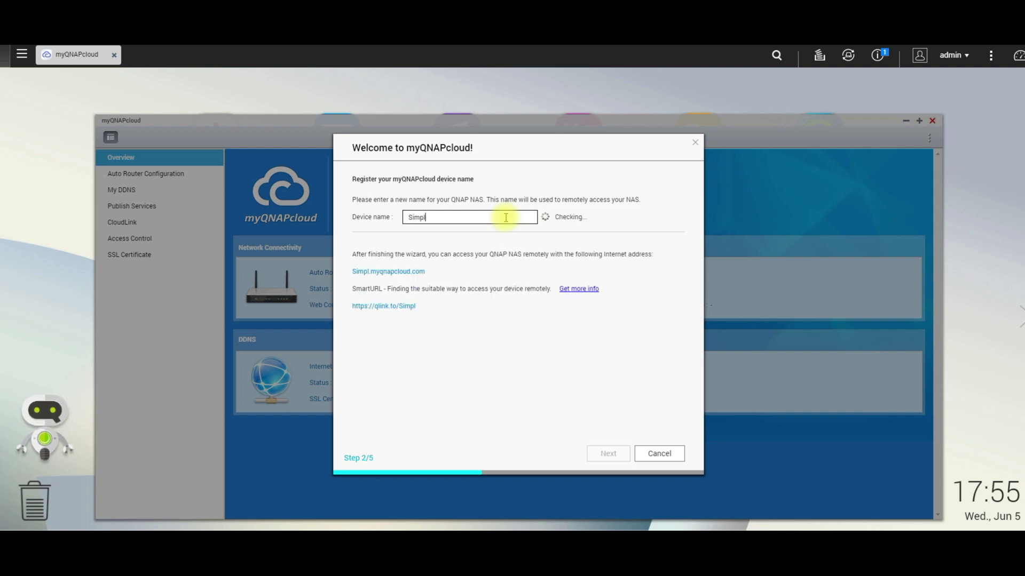
pyautogui.write('yNASdemo')
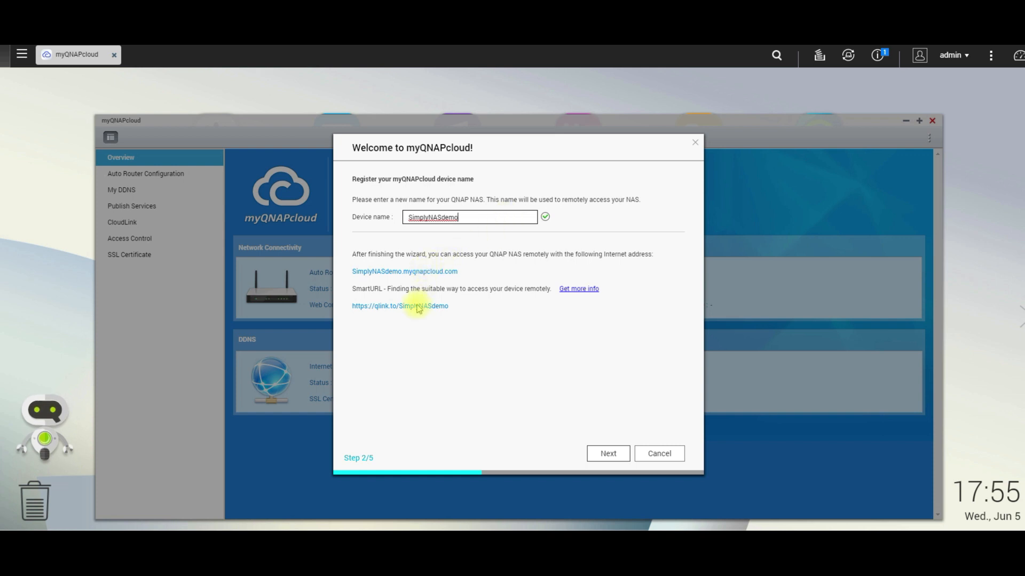
pyautogui.moveTo(440, 317)
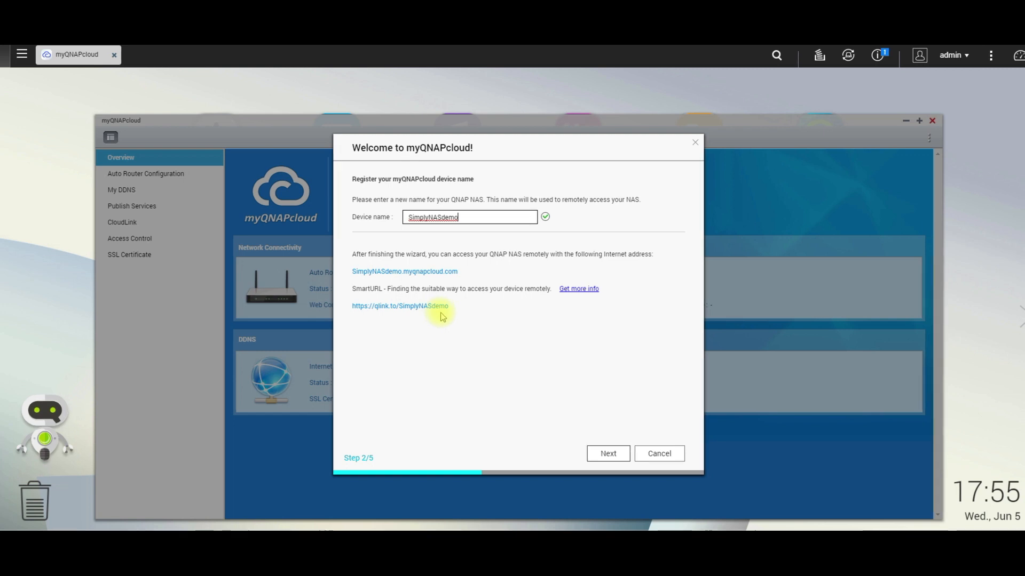
pyautogui.moveTo(442, 281)
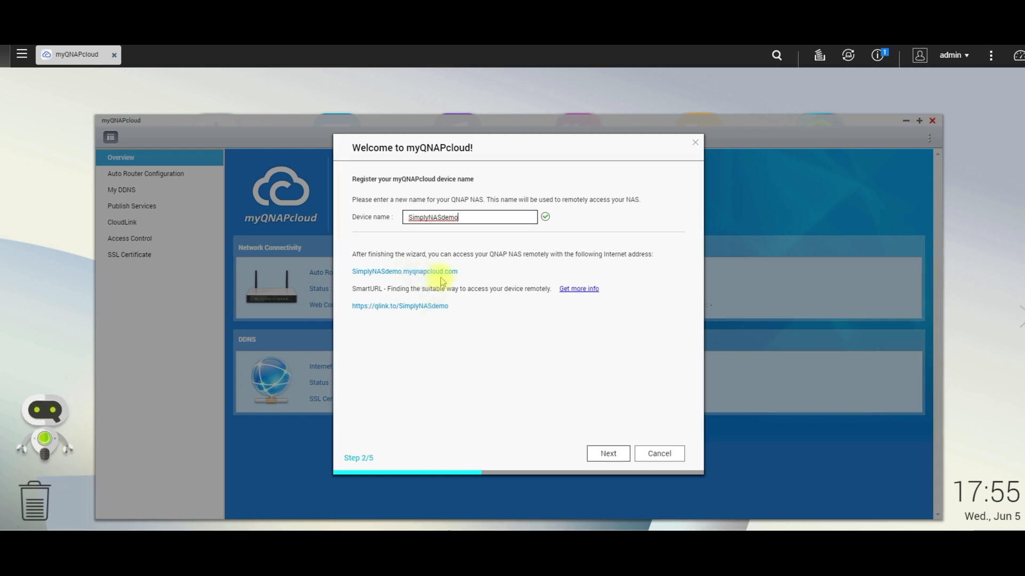
pyautogui.click(606, 454)
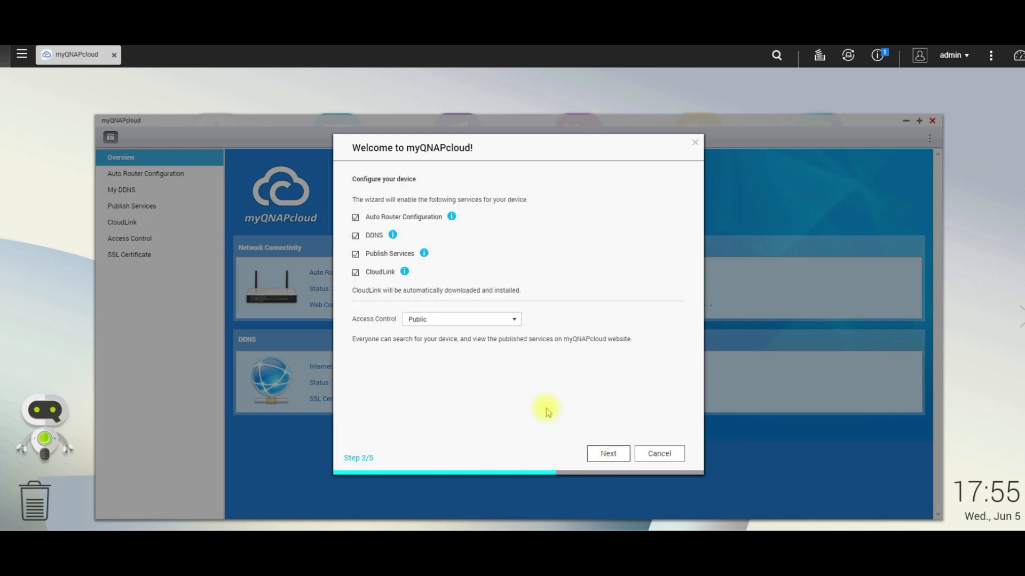
pyautogui.moveTo(424, 219)
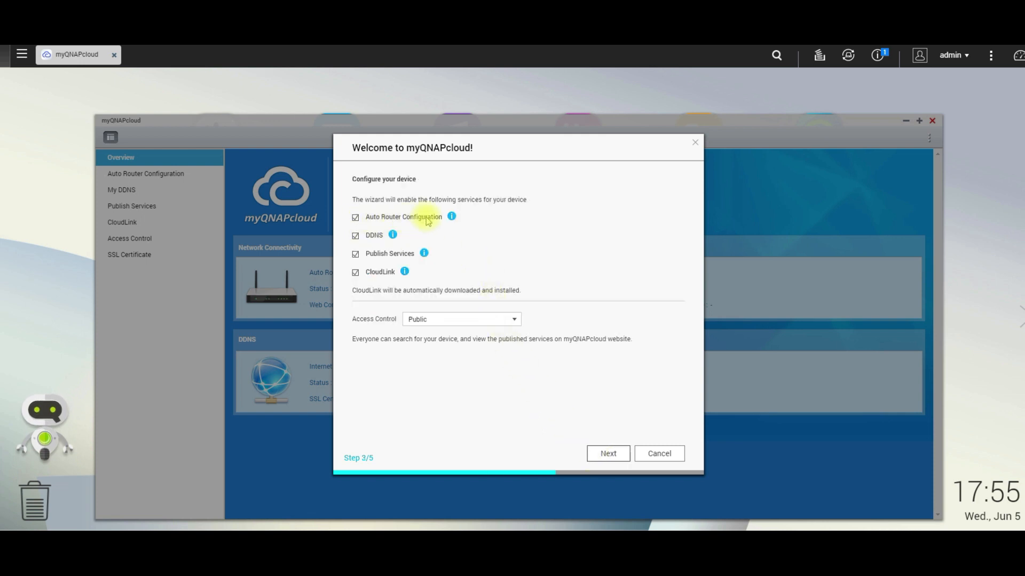
pyautogui.moveTo(396, 253)
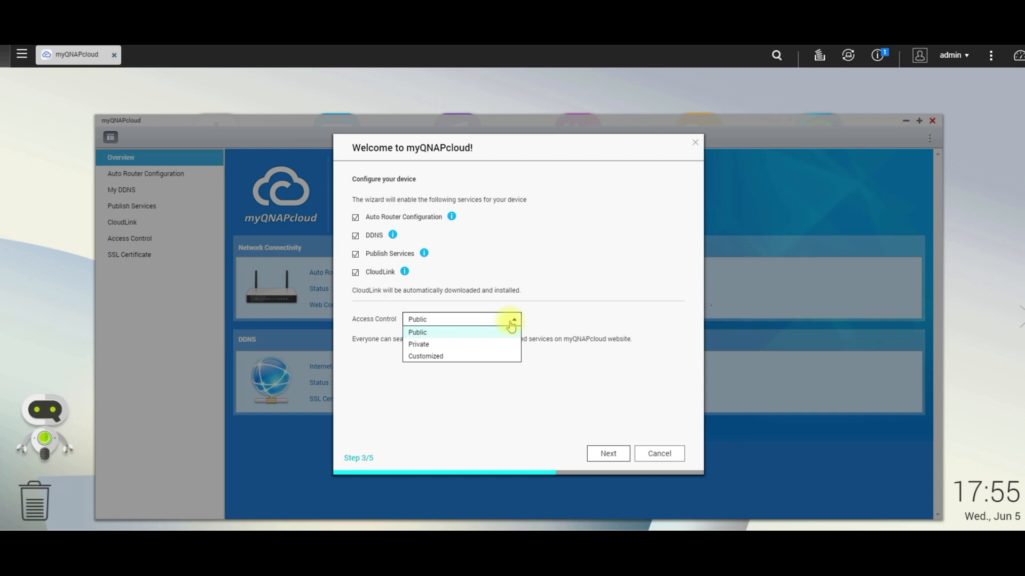
# - Keep all services checked, switch Access Control from Public to Private, and proceed
pyautogui.click(416, 332)
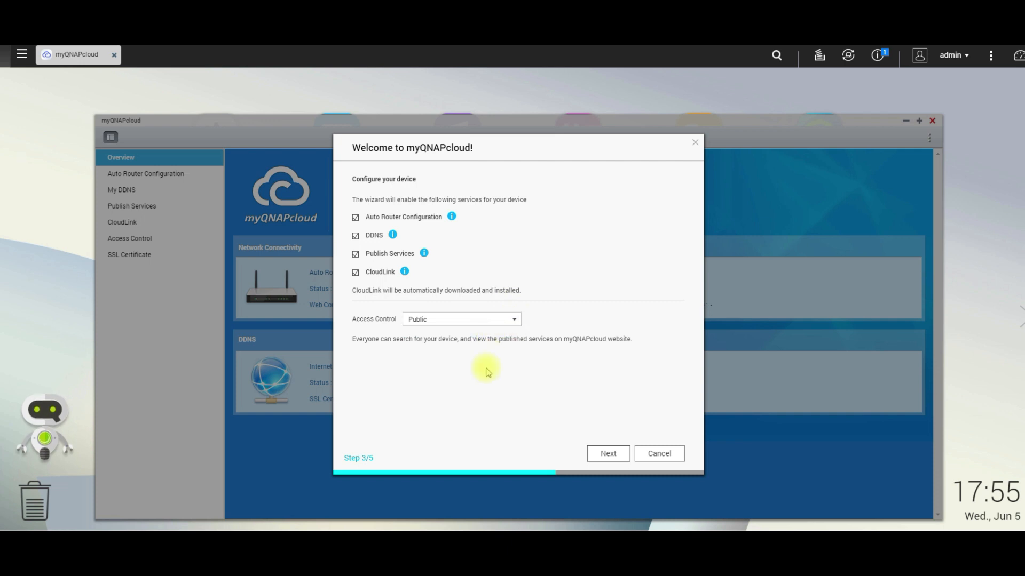
pyautogui.moveTo(455, 351)
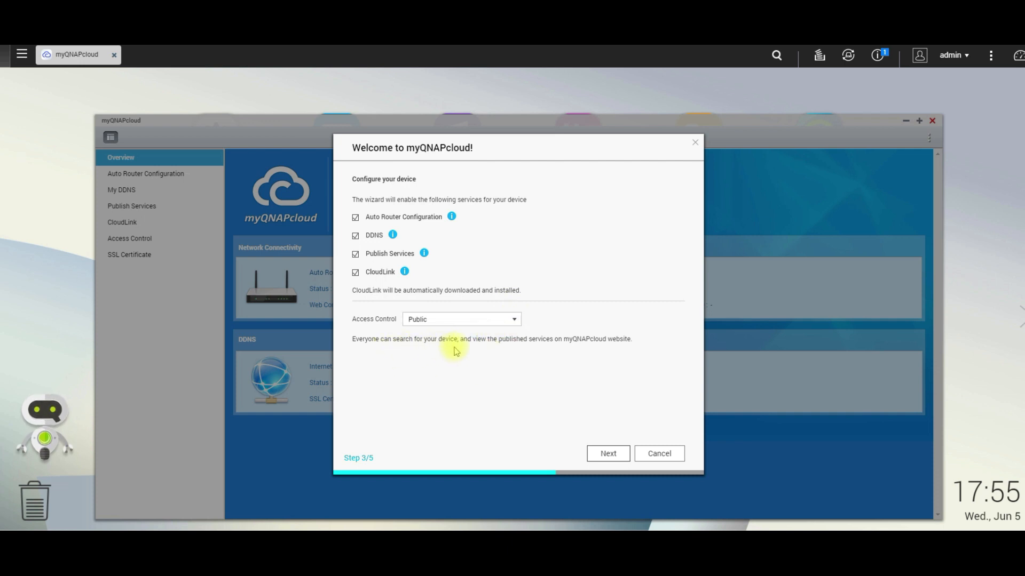
pyautogui.moveTo(548, 346)
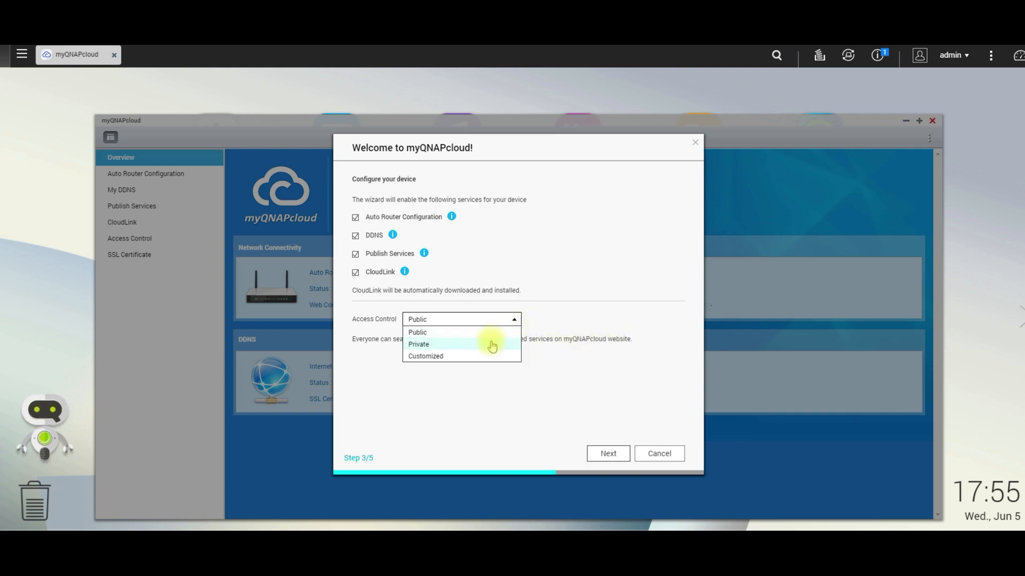
pyautogui.click(417, 344)
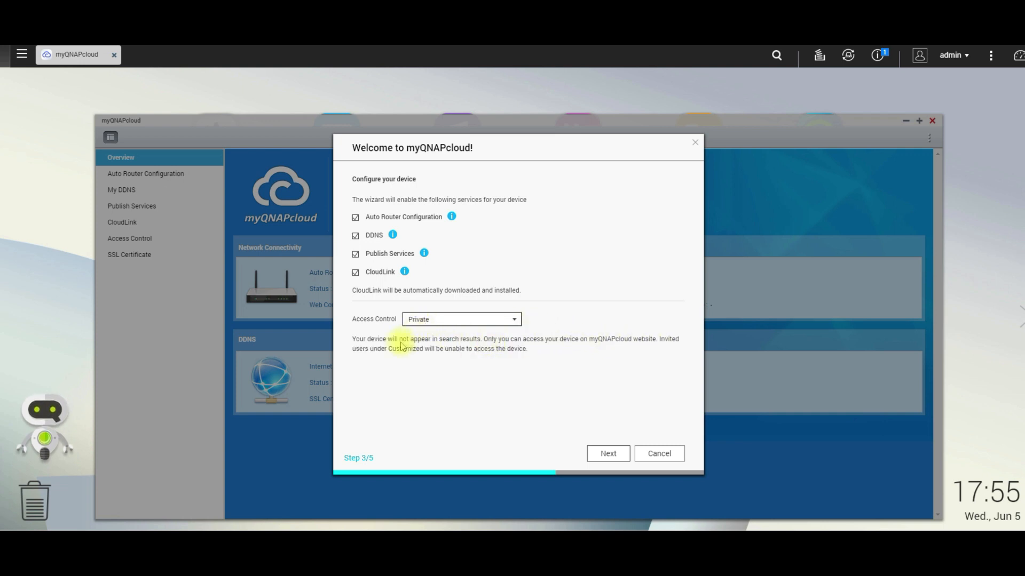
pyautogui.moveTo(552, 345)
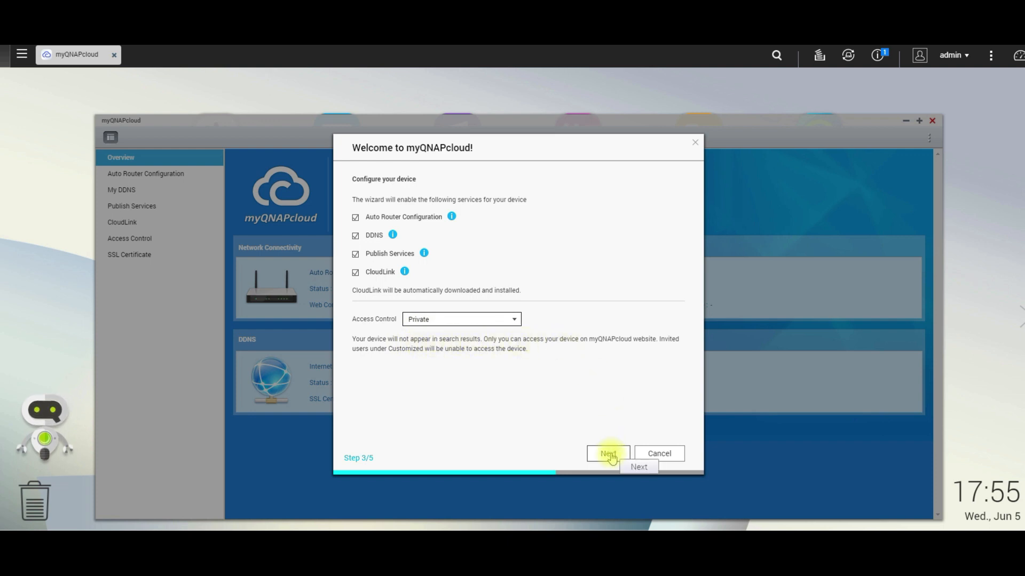
pyautogui.click(607, 454)
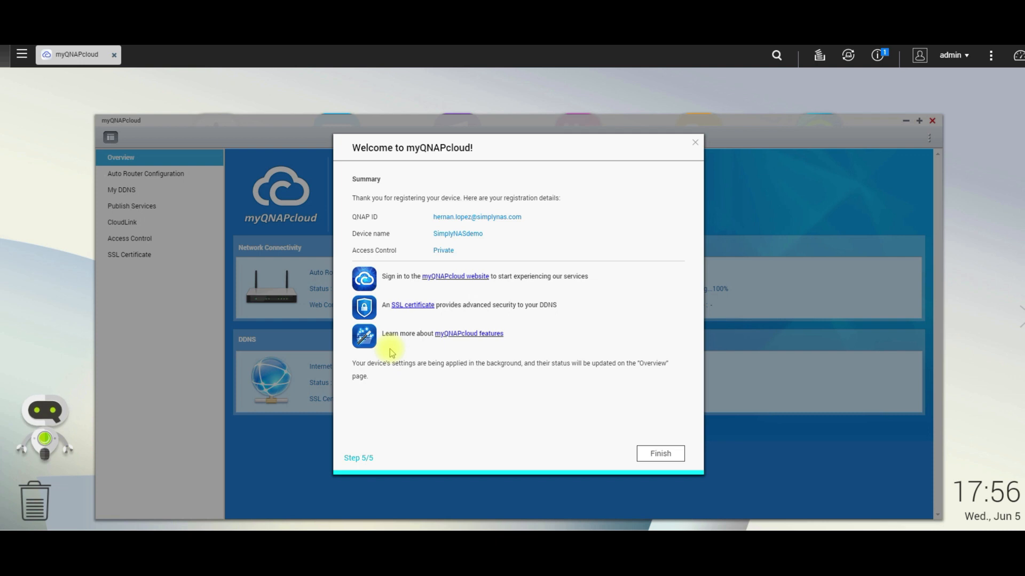
pyautogui.moveTo(477, 302)
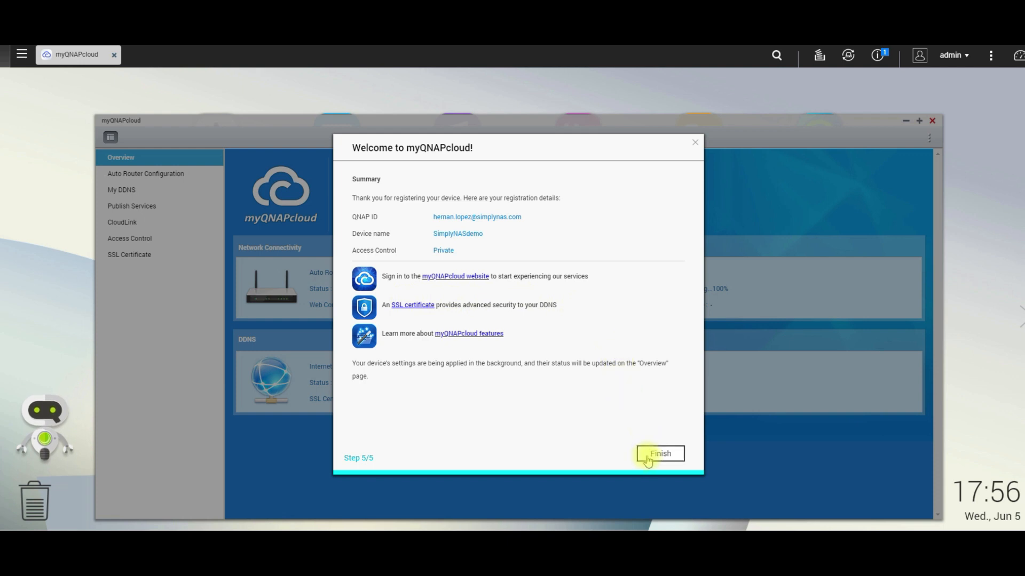
# - Finish the wizard from the SimplyNASdemo, Private-access summary
pyautogui.click(660, 454)
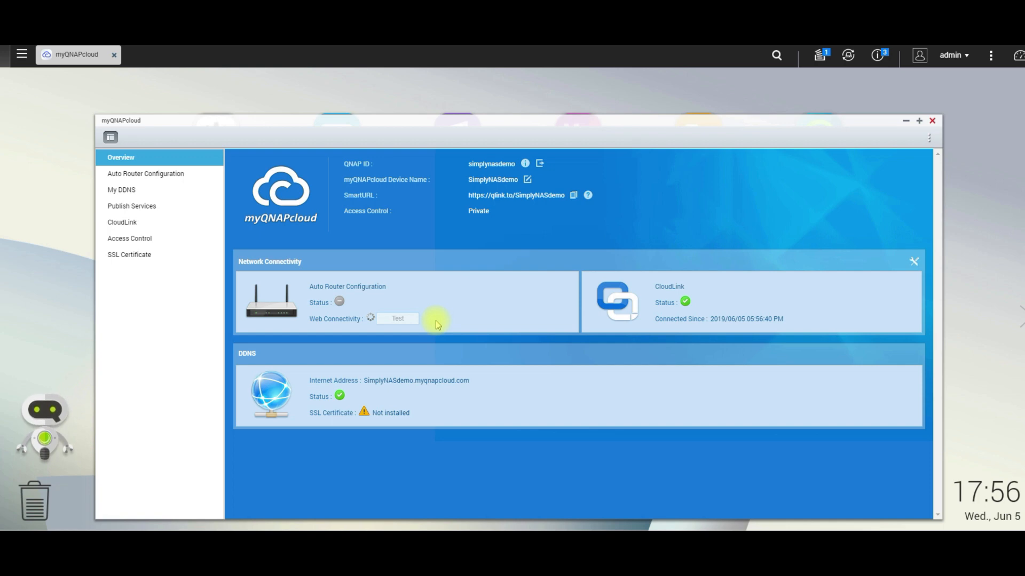
# - Run the Web Connectivity test twice, then decline unregistering the device
pyautogui.click(398, 319)
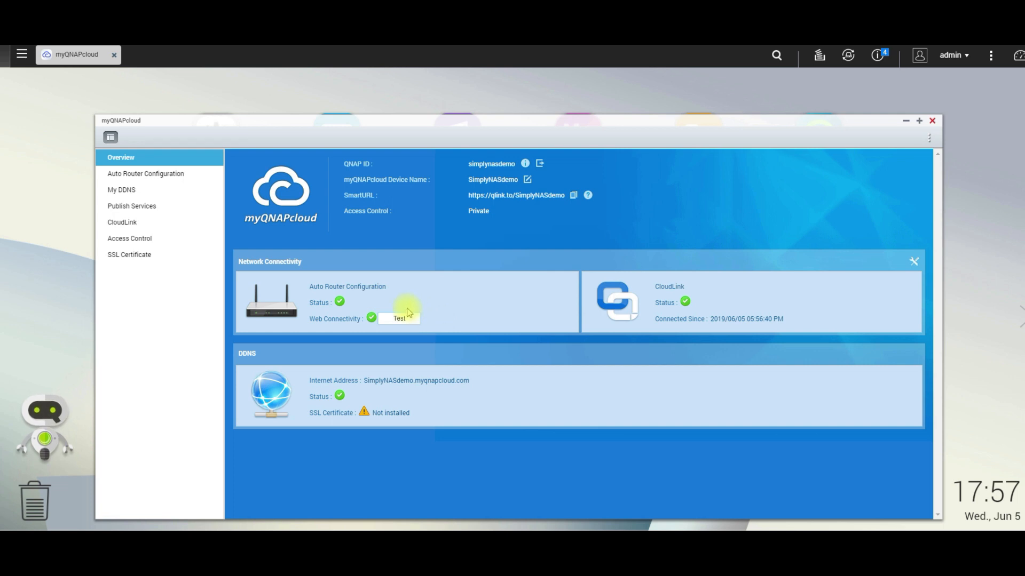
pyautogui.click(398, 319)
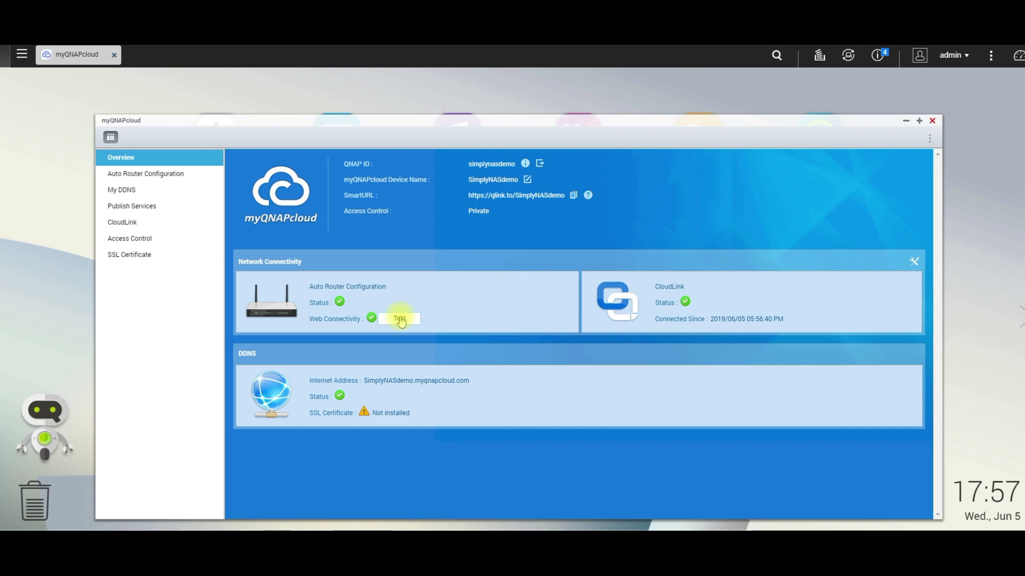
pyautogui.moveTo(552, 164)
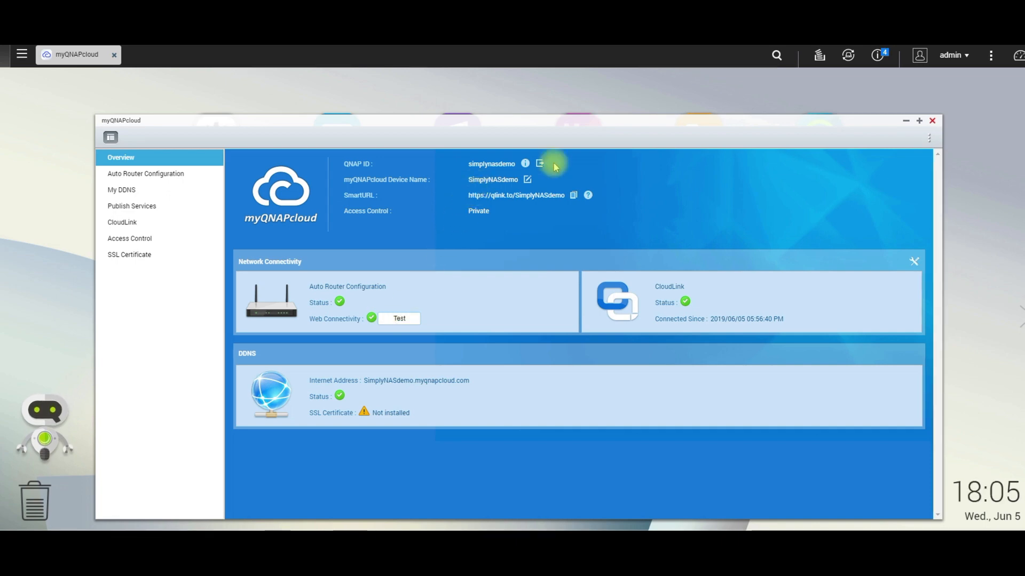
pyautogui.click(539, 163)
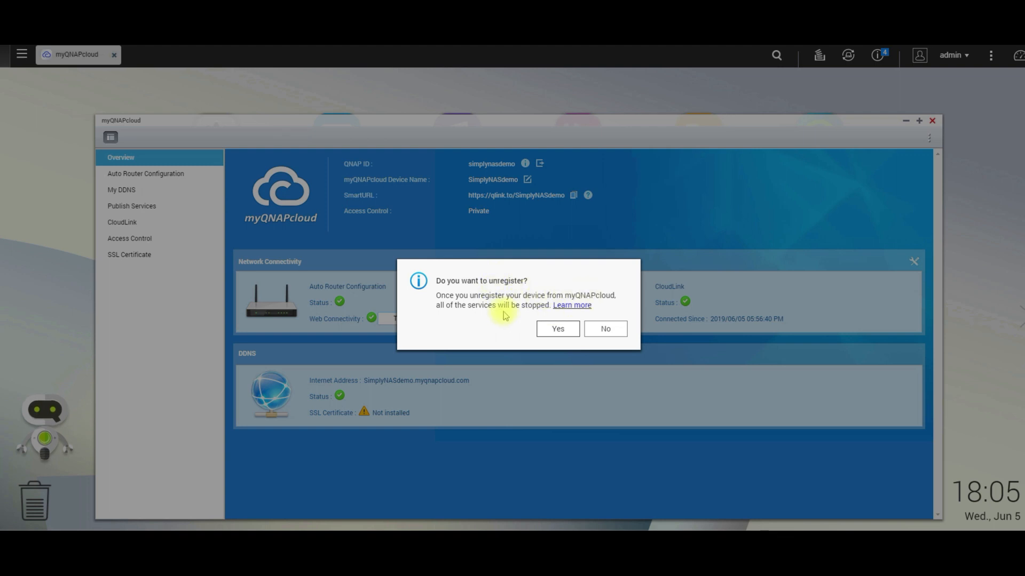
pyautogui.click(603, 328)
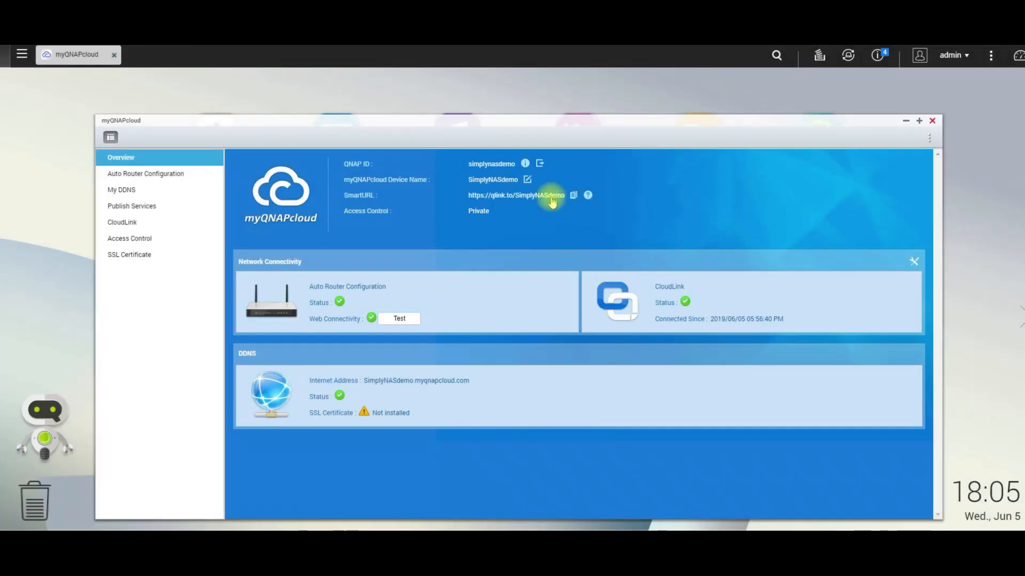
# - Cancel the Change Device Name dialog and go to the QNAP ID profile page
pyautogui.click(527, 180)
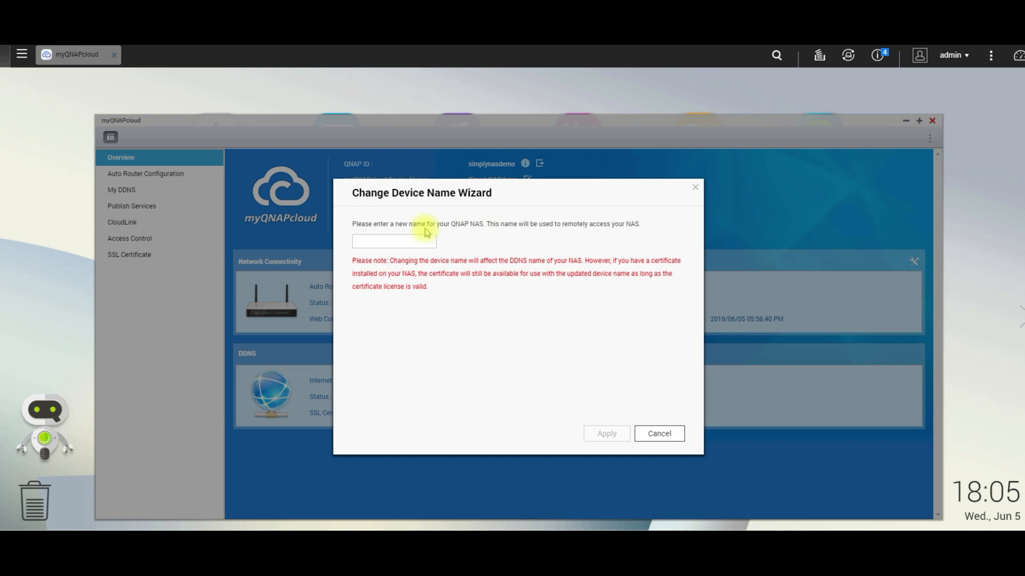
pyautogui.moveTo(580, 265)
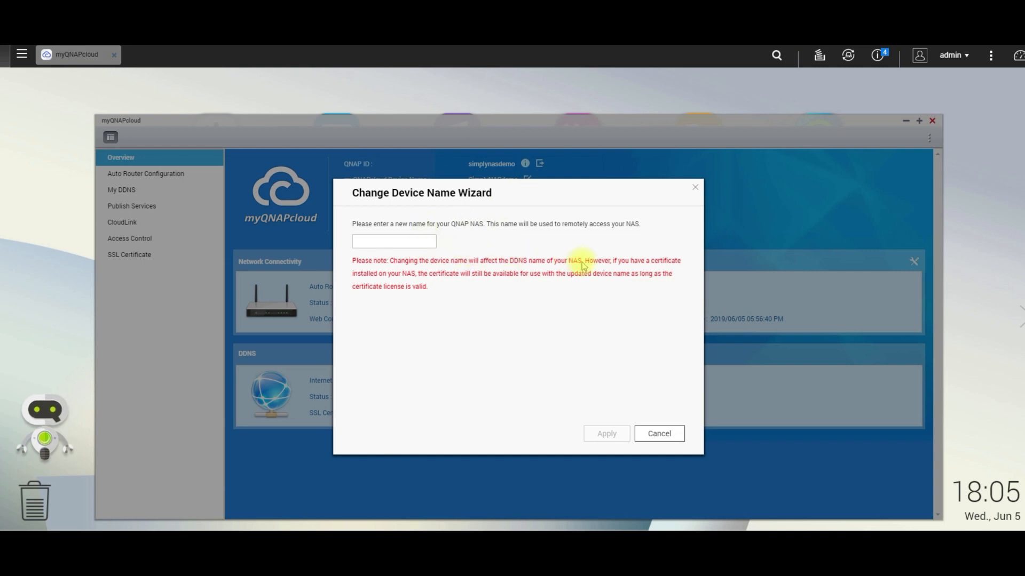
pyautogui.click(658, 433)
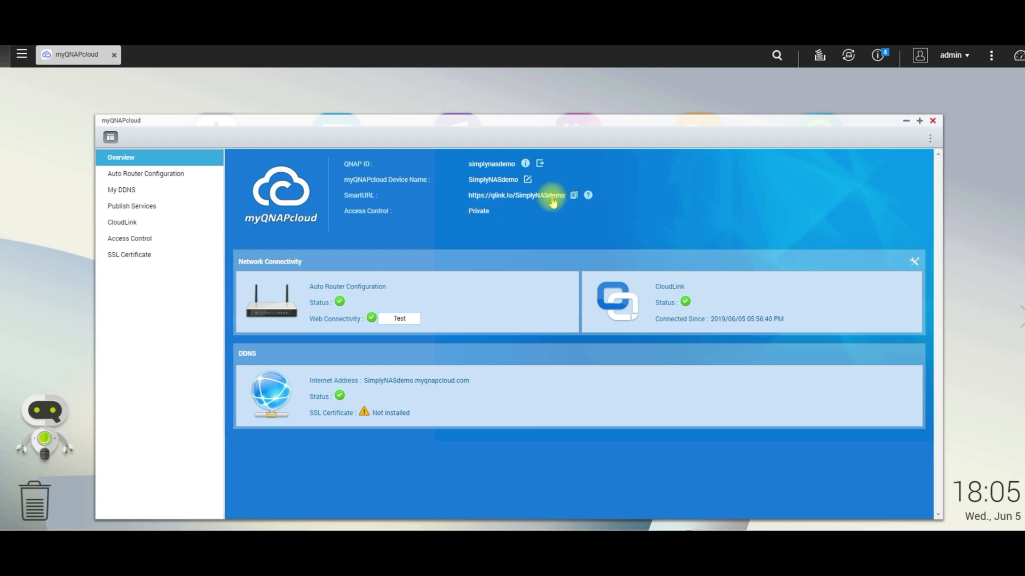
pyautogui.click(516, 195)
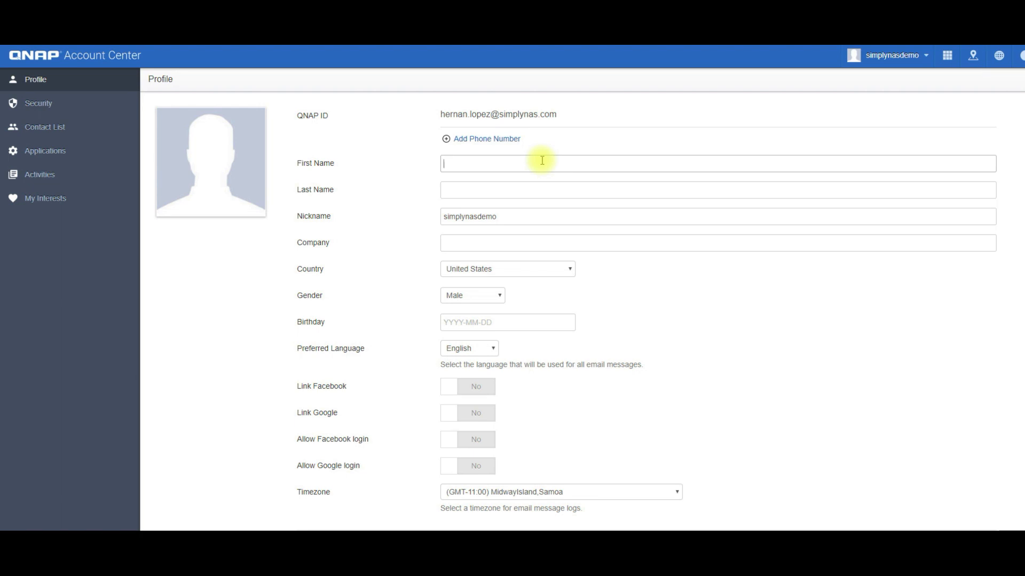
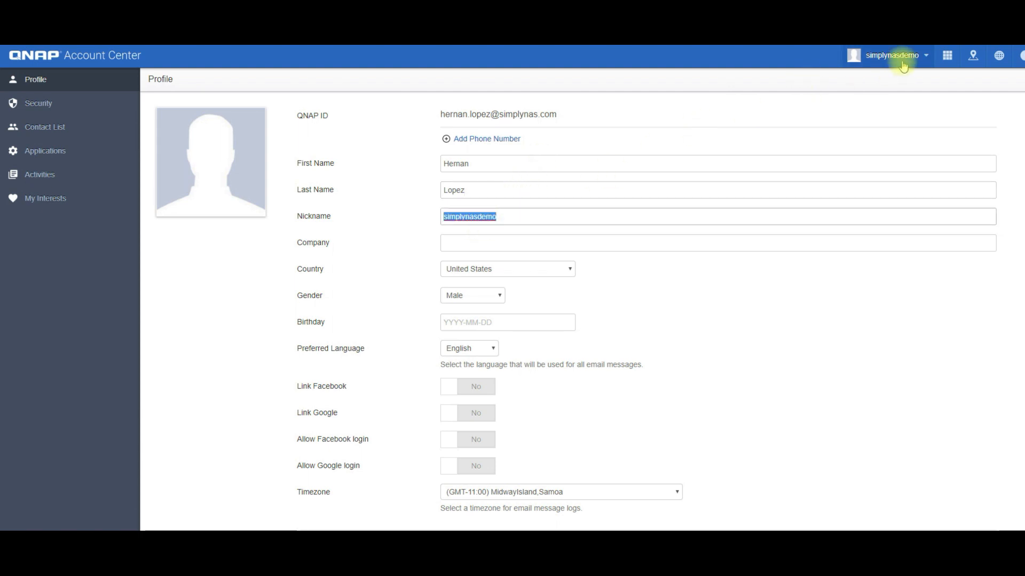
pyautogui.moveTo(729, 139)
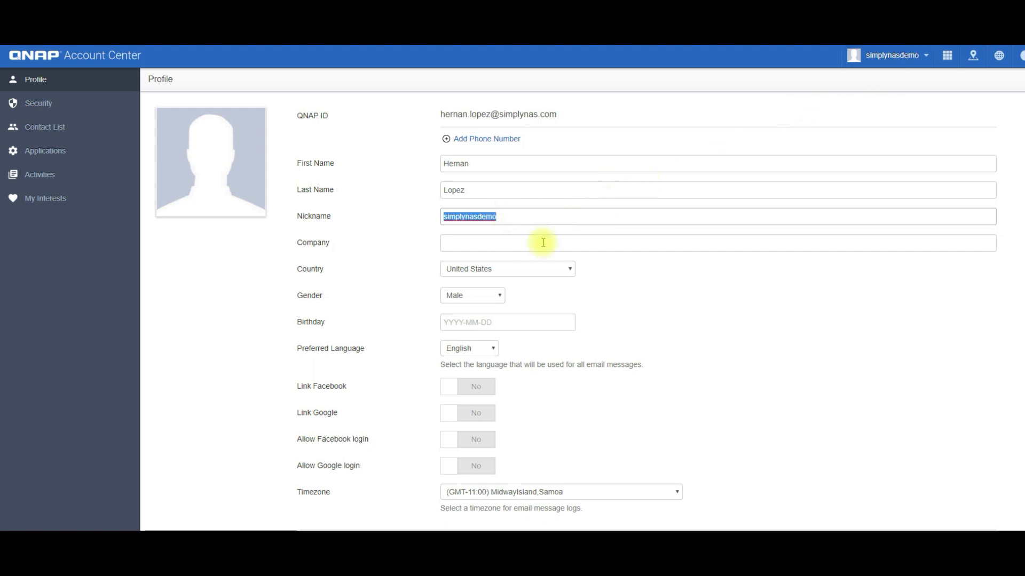
pyautogui.write('Simply')
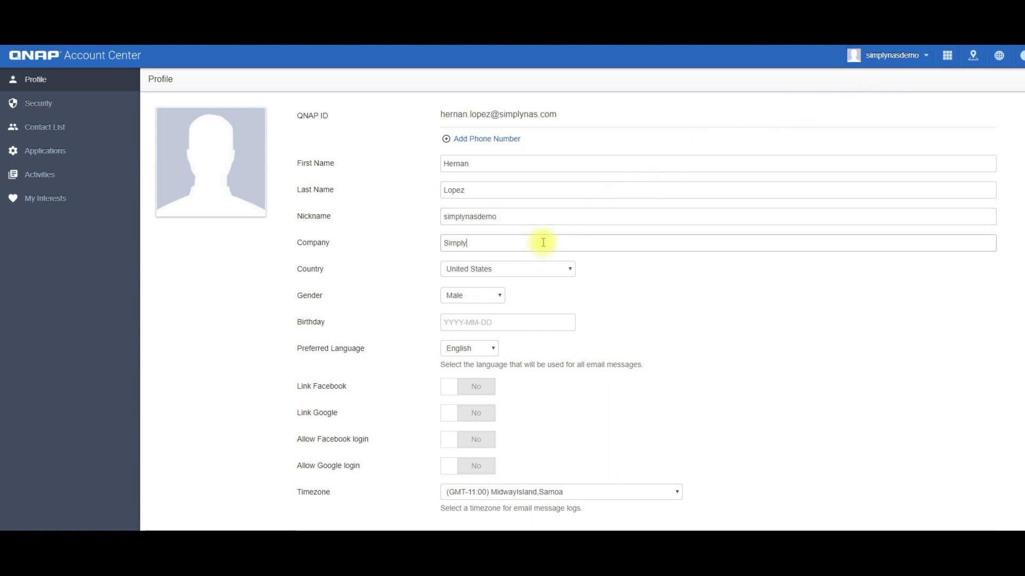
pyautogui.write('NAS')
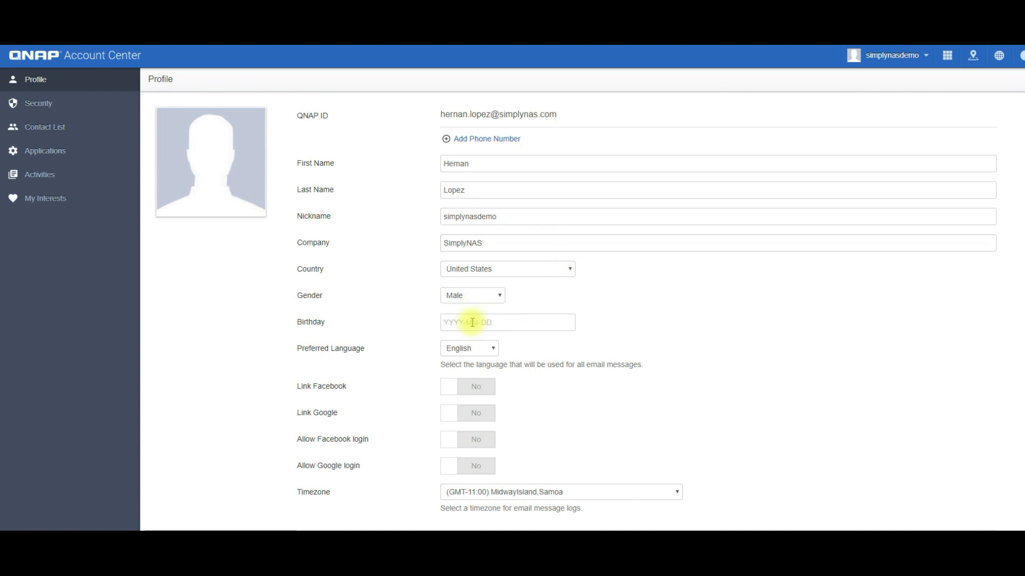
pyautogui.moveTo(471, 360)
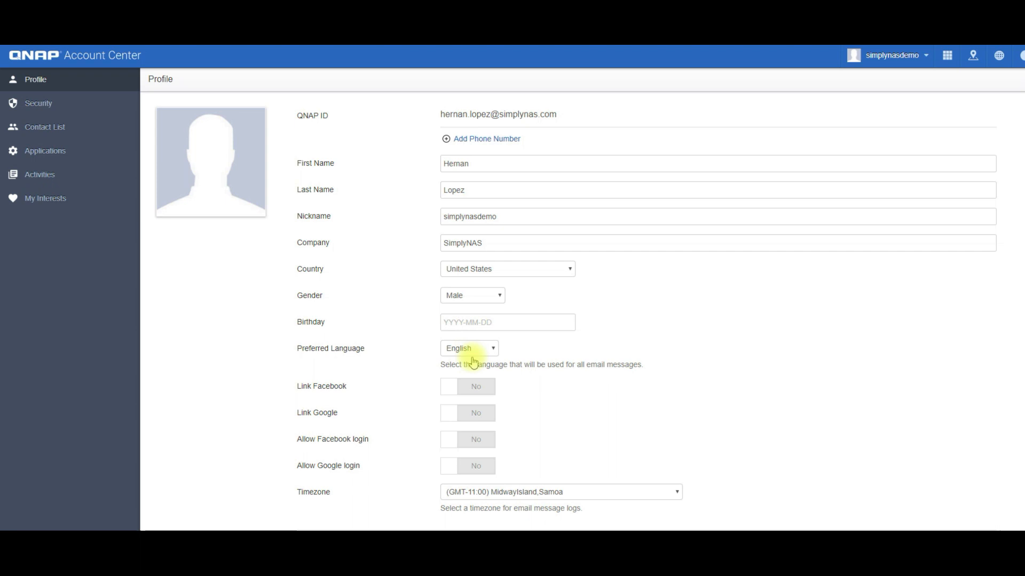
pyautogui.moveTo(591, 493)
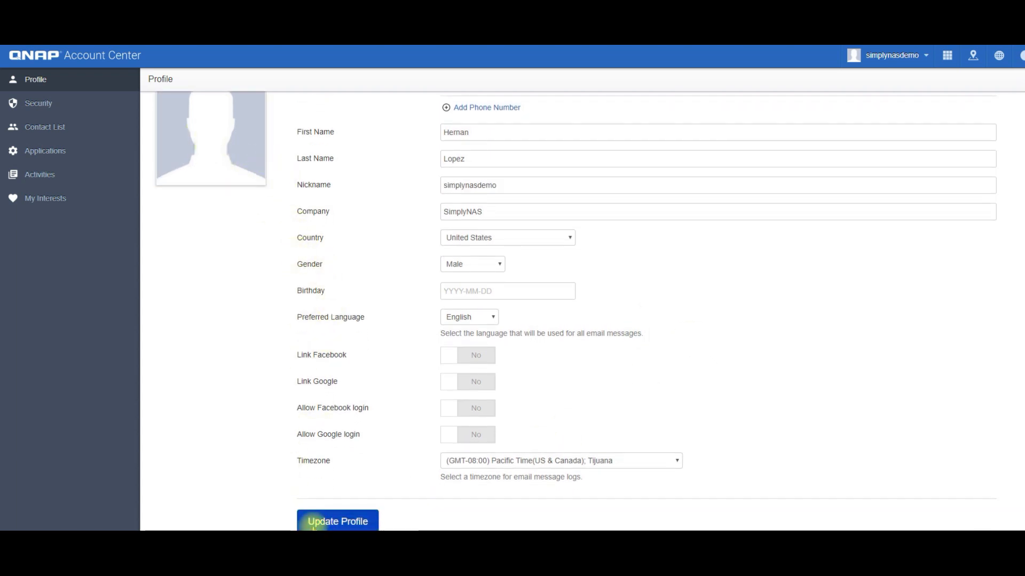
pyautogui.click(337, 521)
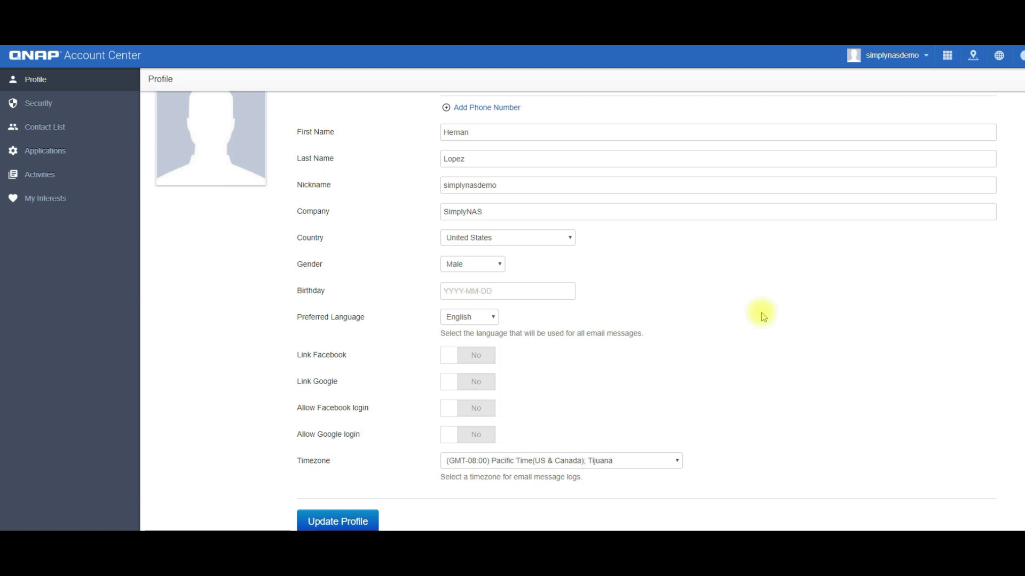
pyautogui.moveTo(260, 51)
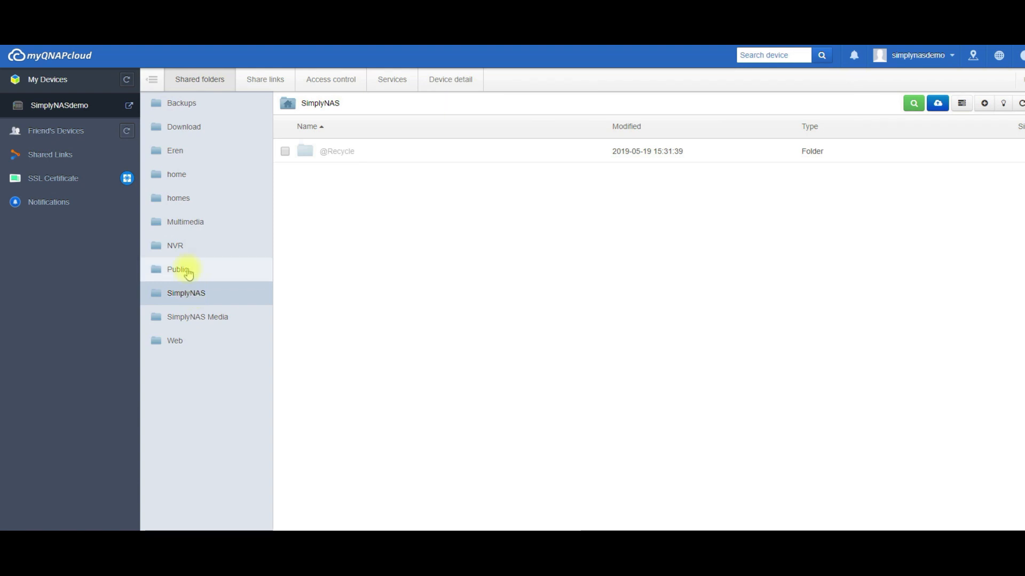
# - In the Public folder, select 20190520_111031.mp4 and right-click it for its actions
pyautogui.click(177, 269)
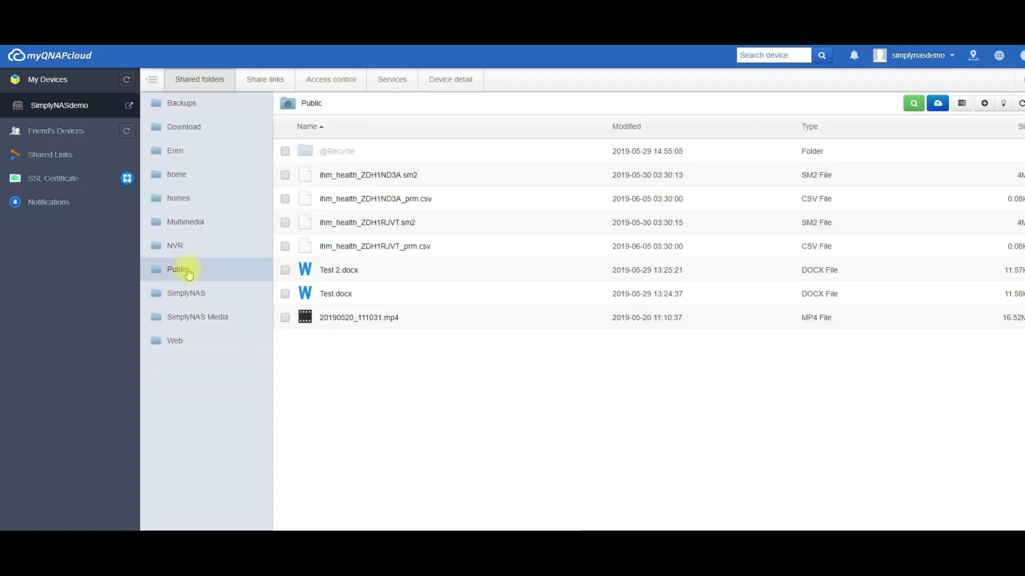
pyautogui.moveTo(175, 245)
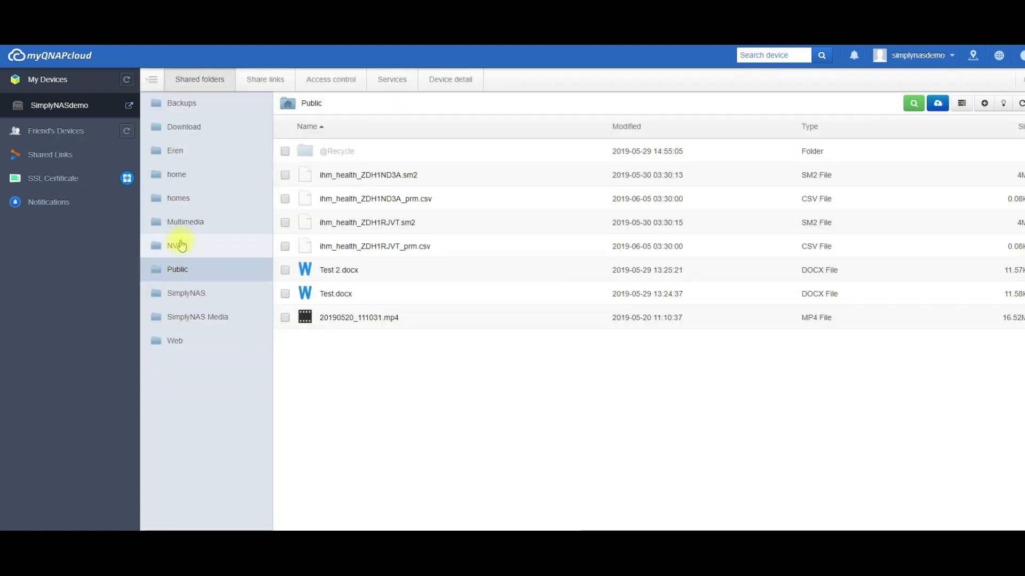
pyautogui.click(174, 245)
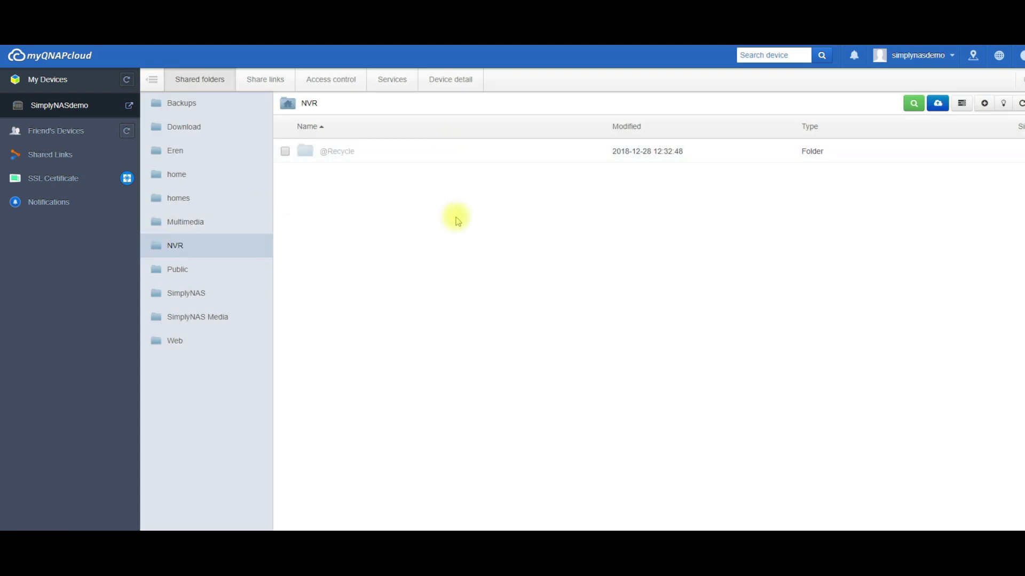
pyautogui.click(177, 269)
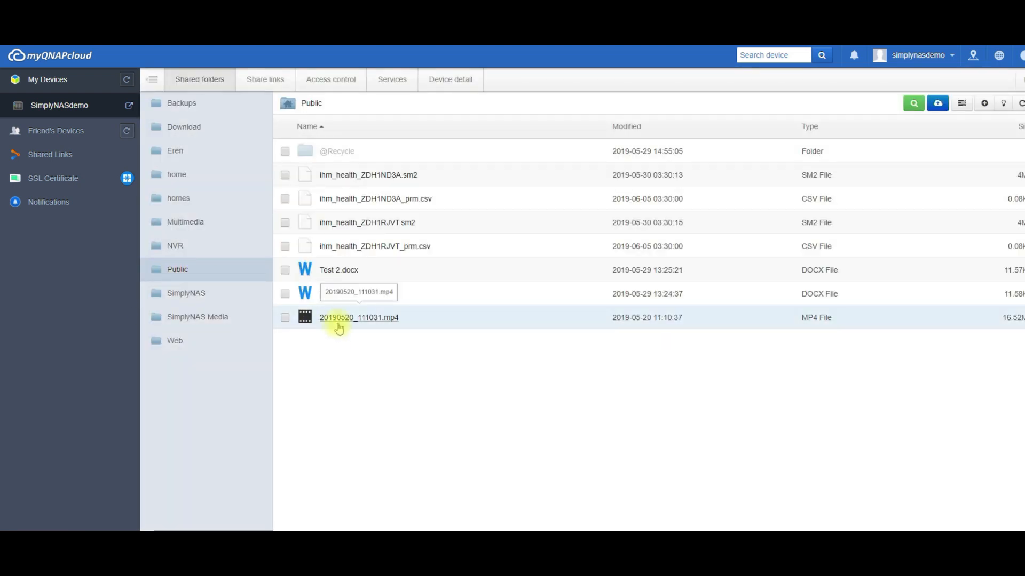
pyautogui.click(284, 317)
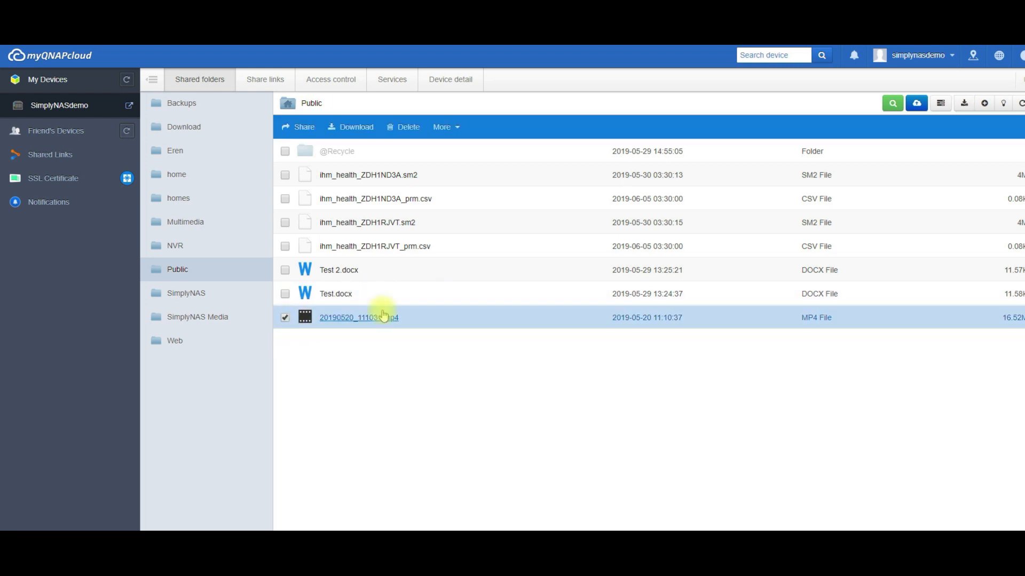
pyautogui.rightClick(358, 318)
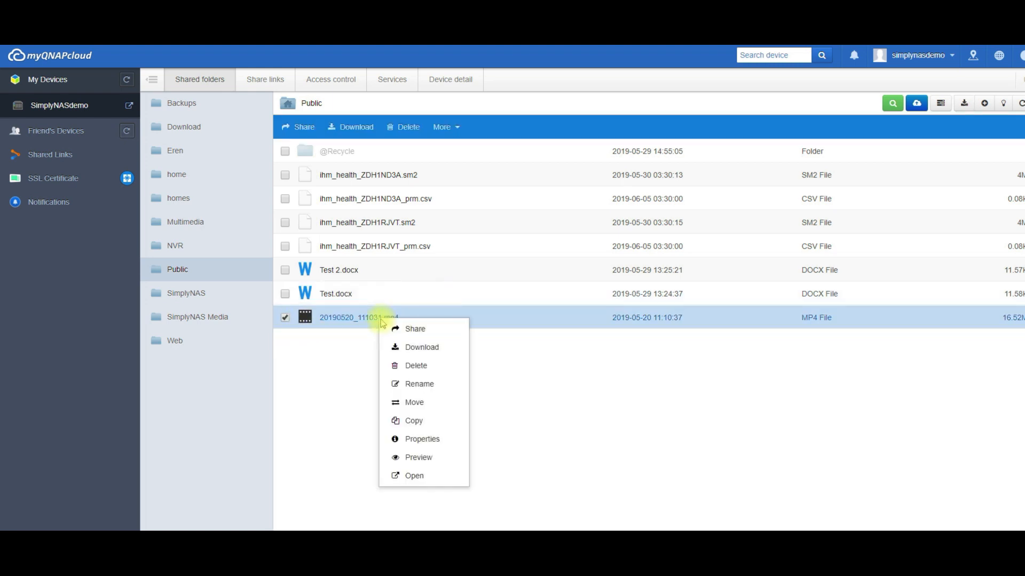
# - Share the MP4 file, view the Publish to social network tab, then return to Mail to my friends
pyautogui.click(414, 329)
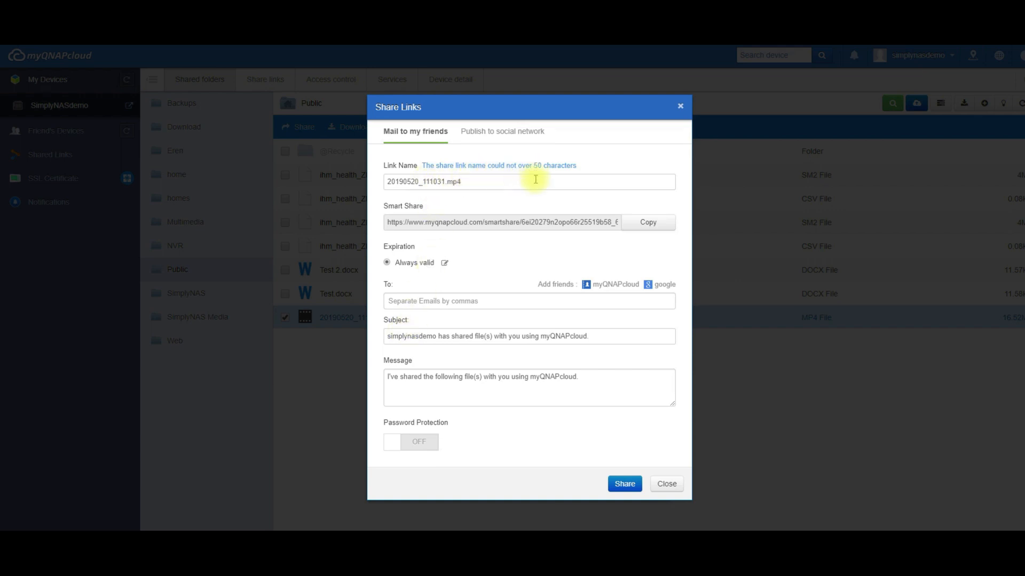
pyautogui.moveTo(423, 225)
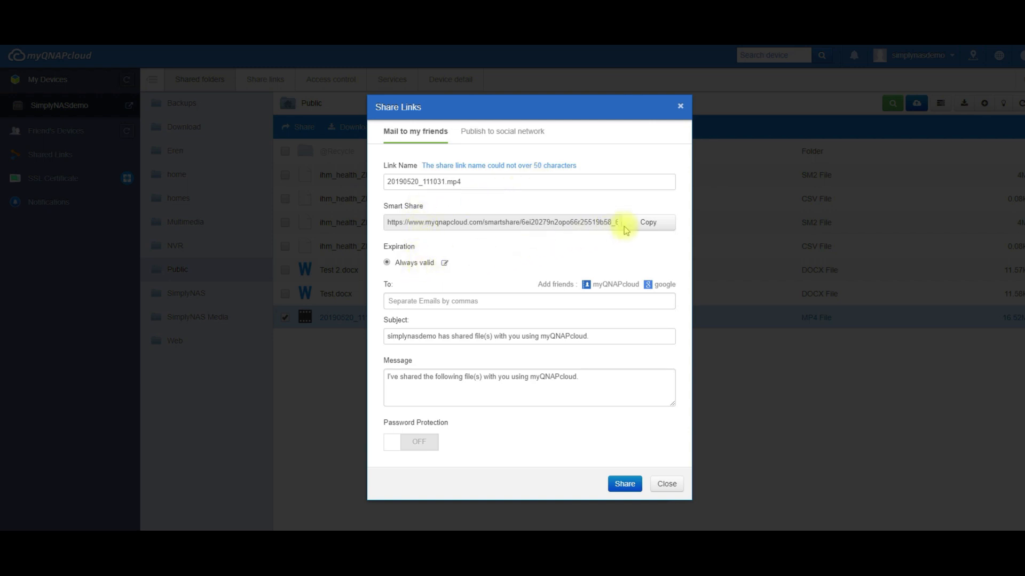
pyautogui.moveTo(613, 284)
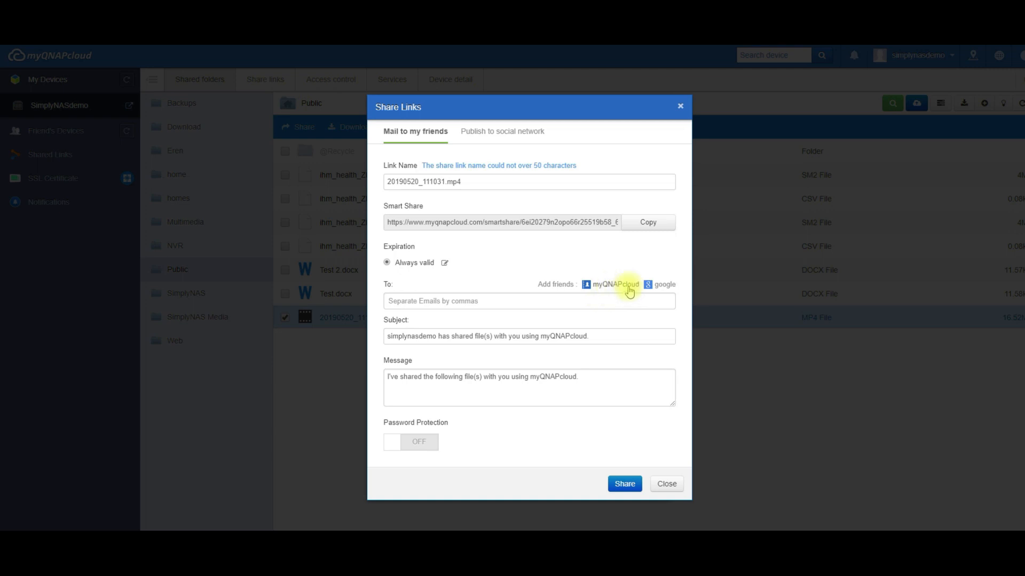
pyautogui.moveTo(478, 330)
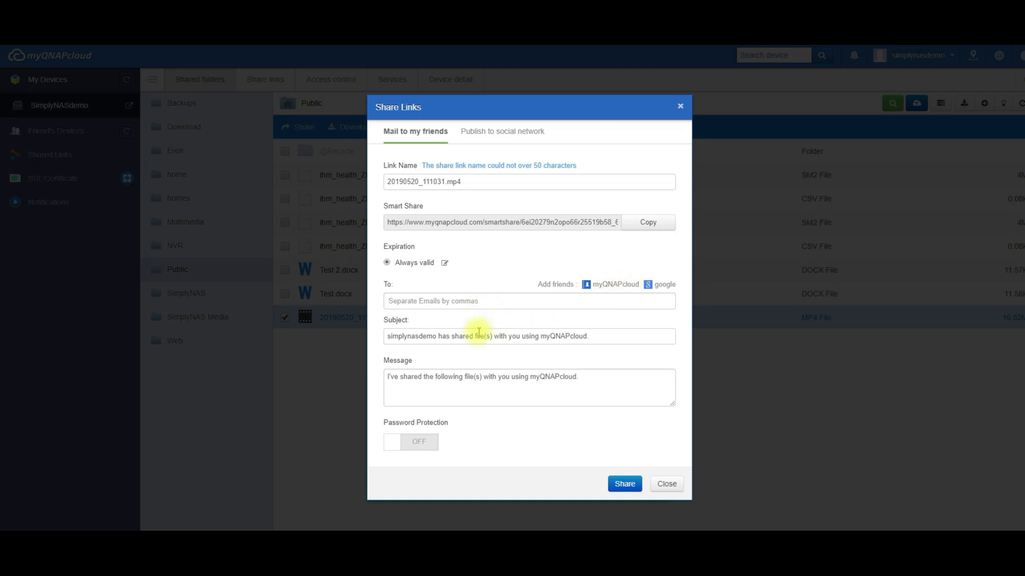
pyautogui.moveTo(470, 369)
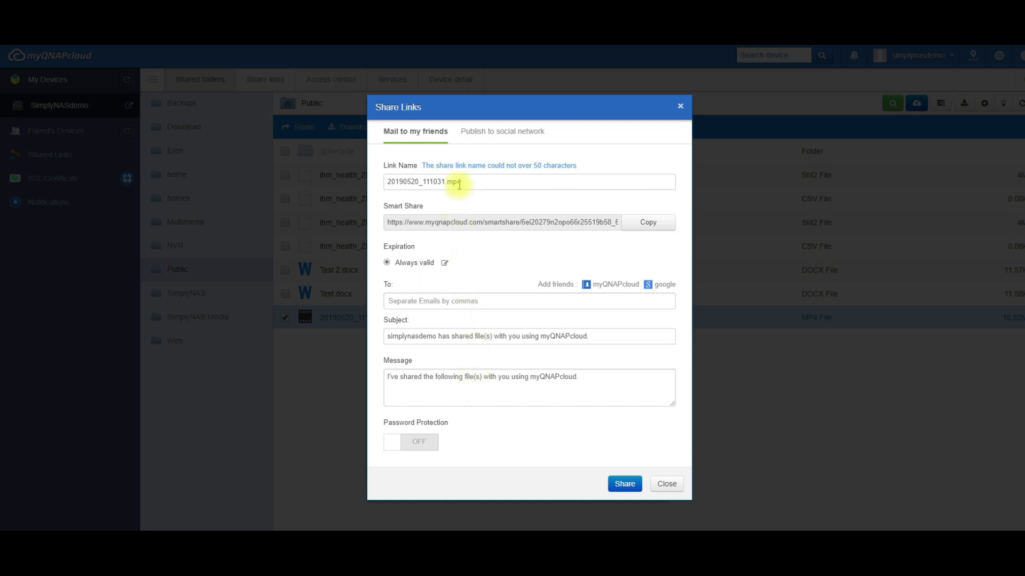
pyautogui.click(501, 131)
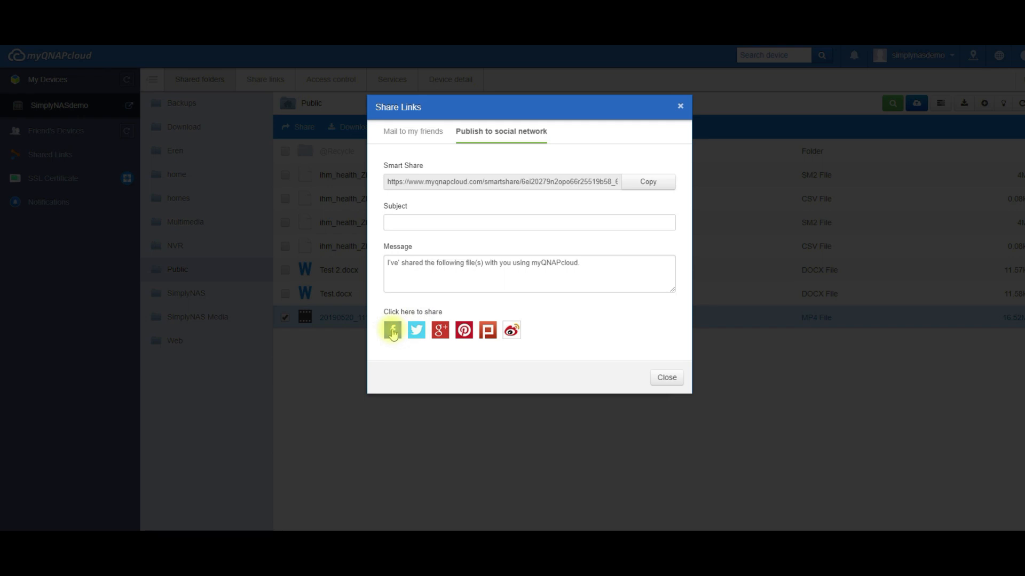
pyautogui.click(391, 329)
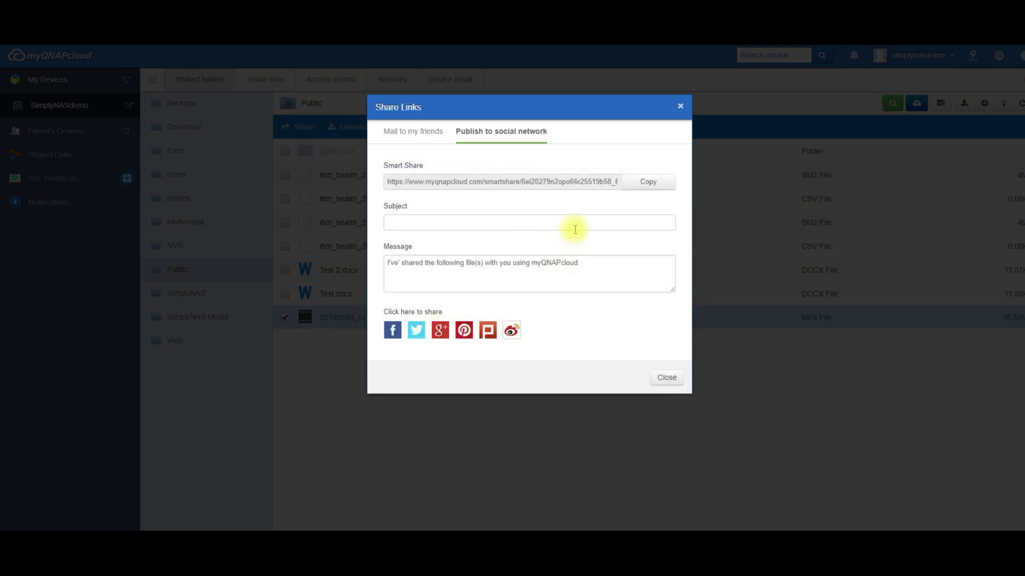
pyautogui.click(415, 131)
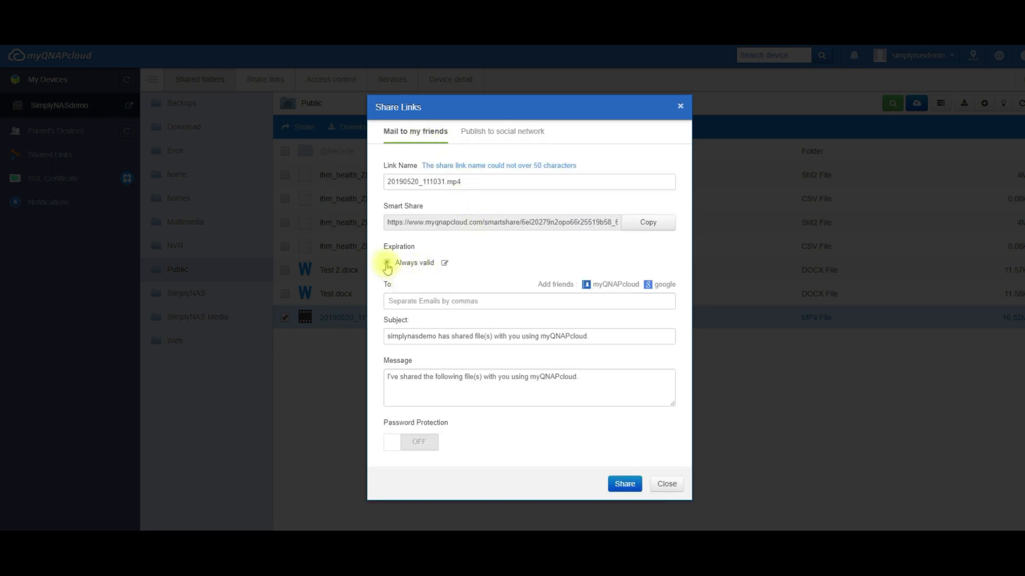
# - Set the share link to expire in 2 days
pyautogui.click(444, 263)
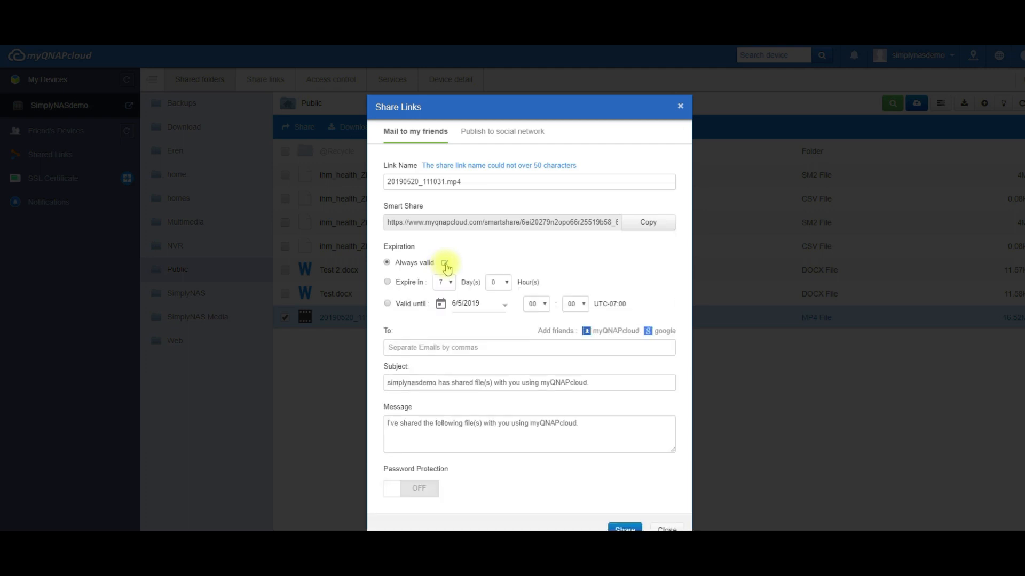
pyautogui.click(387, 281)
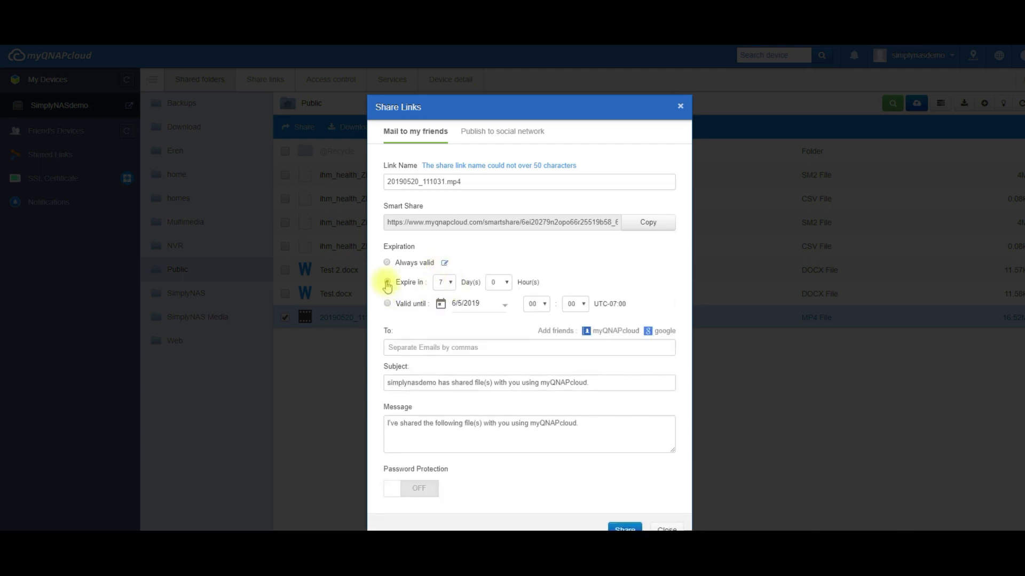
pyautogui.click(387, 282)
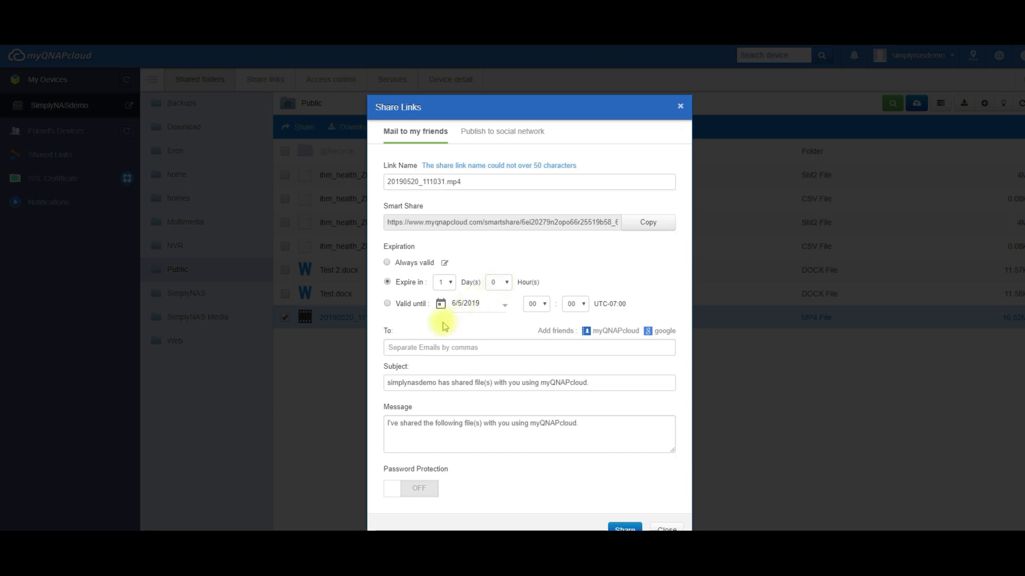
pyautogui.click(440, 303)
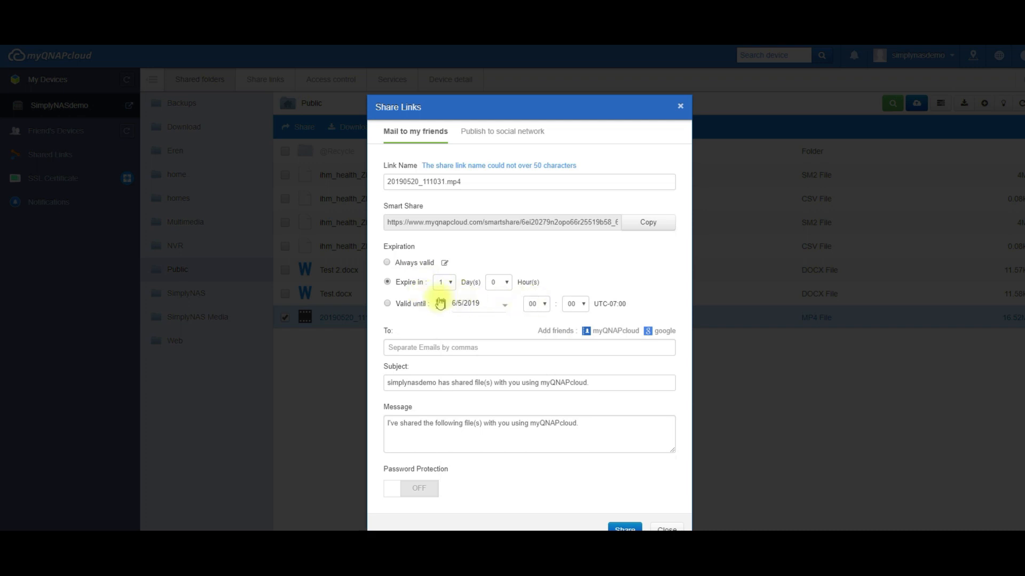
pyautogui.click(449, 279)
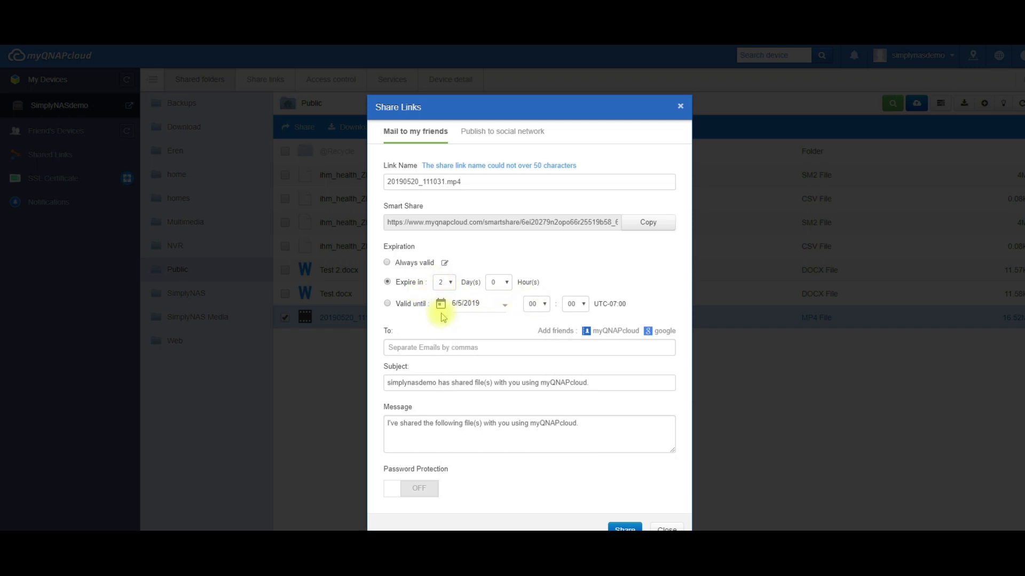
pyautogui.moveTo(421, 439)
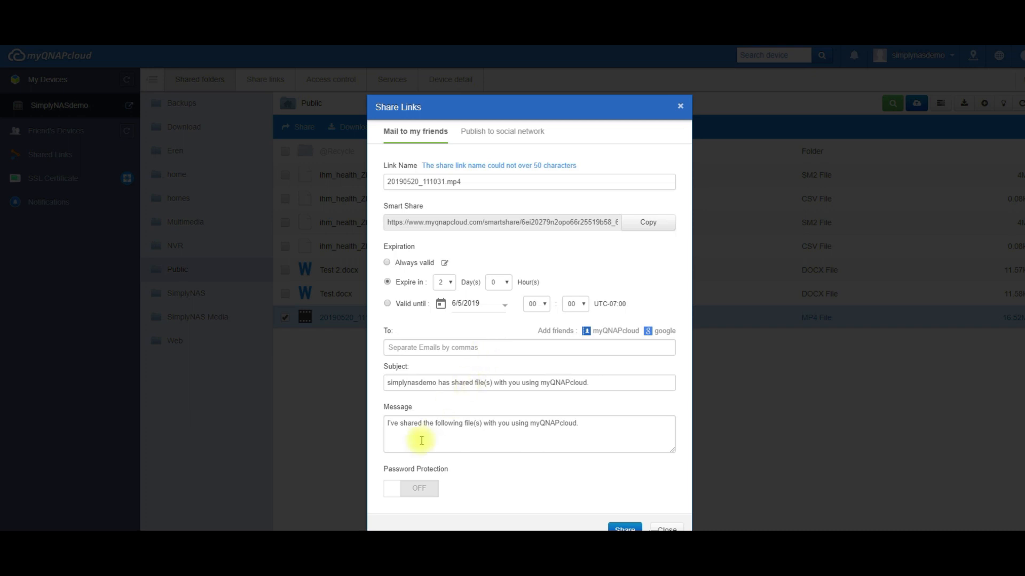
# - Turn on password protection with a randomly generated password and close the share settings
pyautogui.click(410, 488)
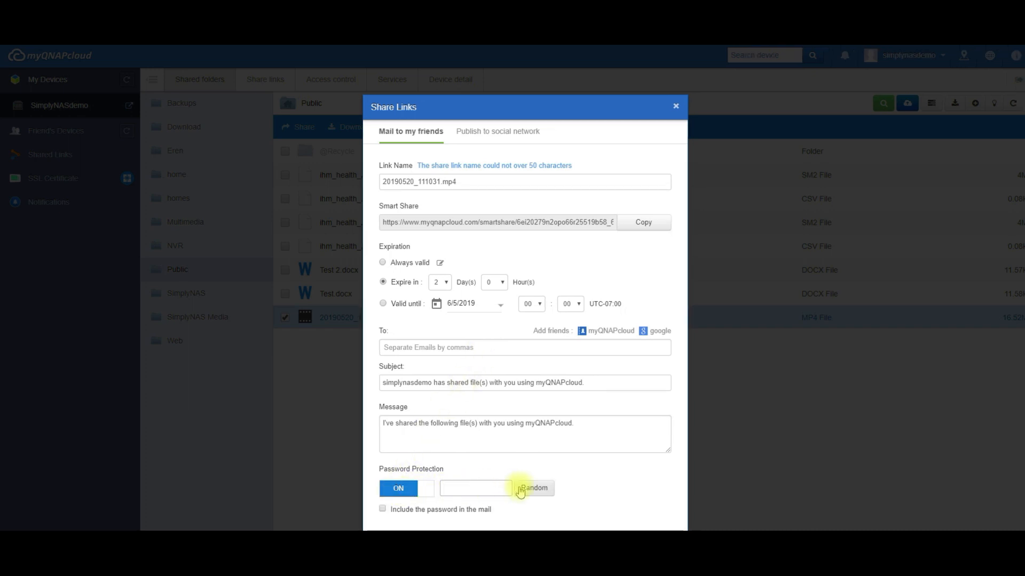
pyautogui.click(534, 488)
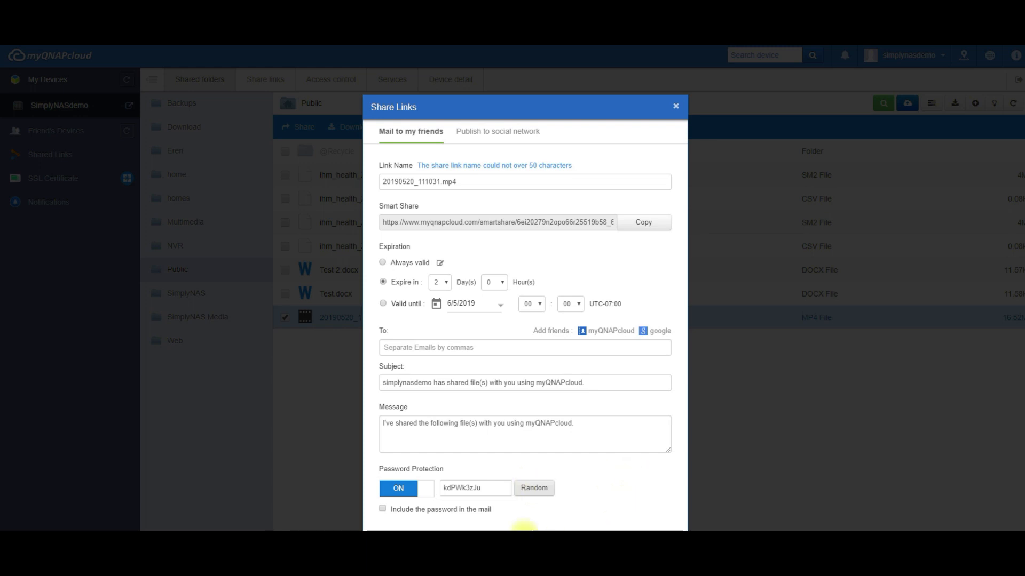
pyautogui.moveTo(600, 364)
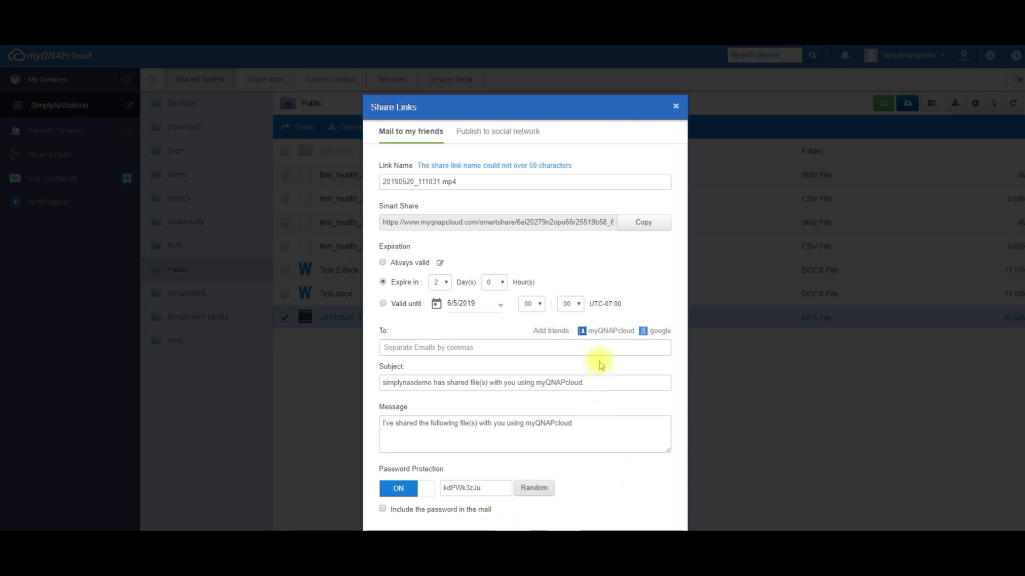
pyautogui.moveTo(510, 286)
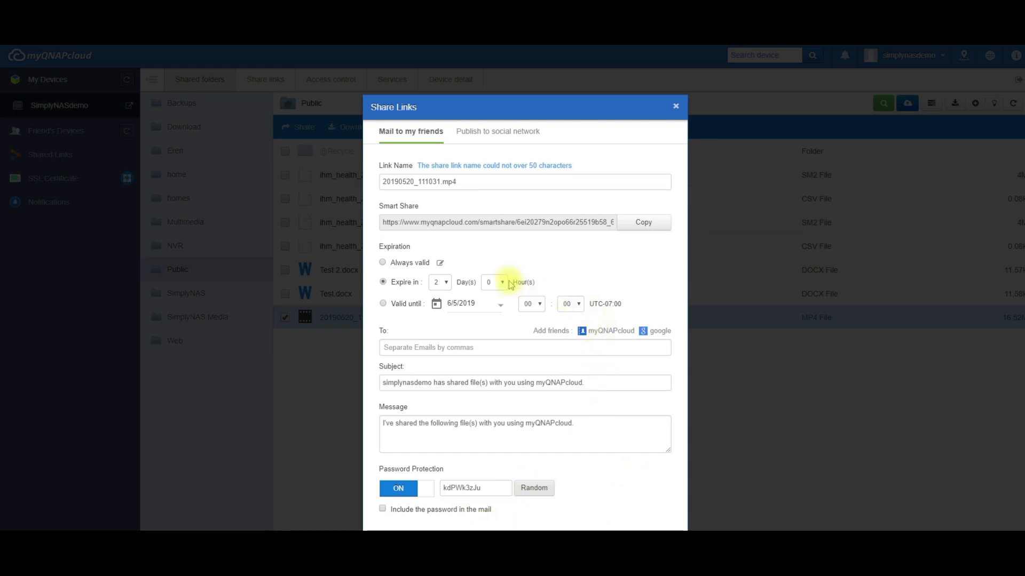
pyautogui.click(658, 331)
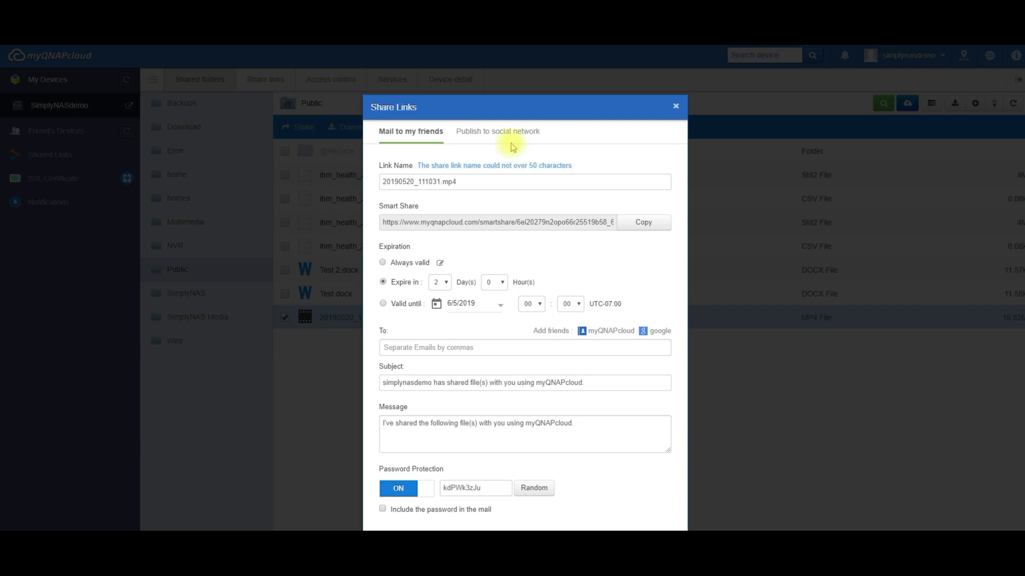
pyautogui.moveTo(614, 234)
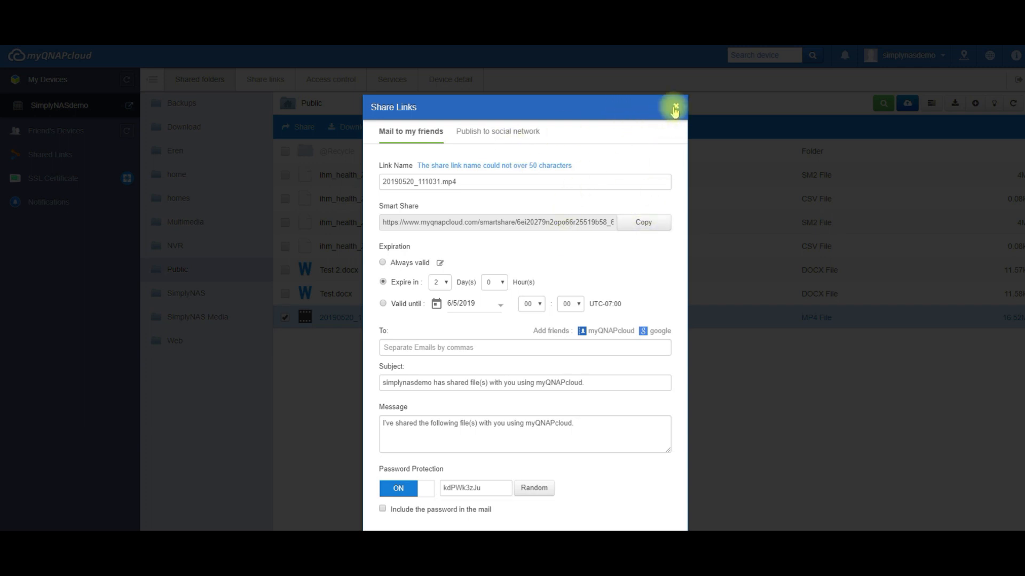
pyautogui.click(674, 106)
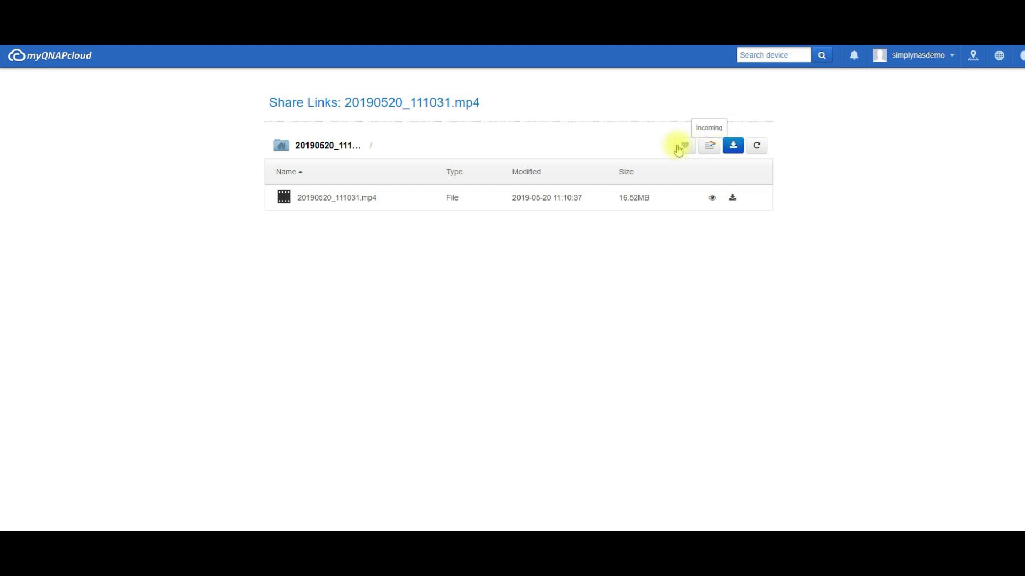
pyautogui.moveTo(756, 145)
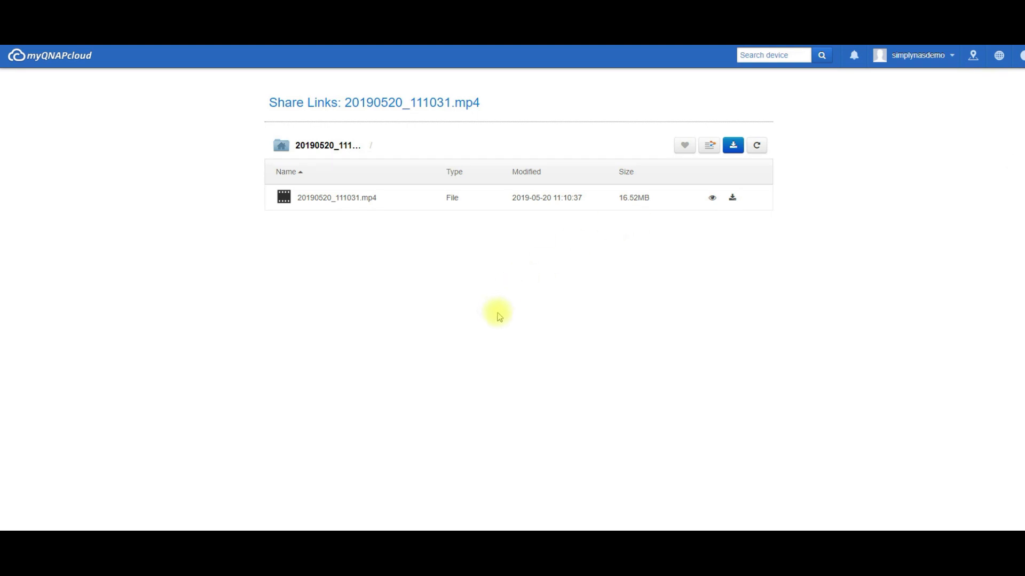
pyautogui.moveTo(351, 106)
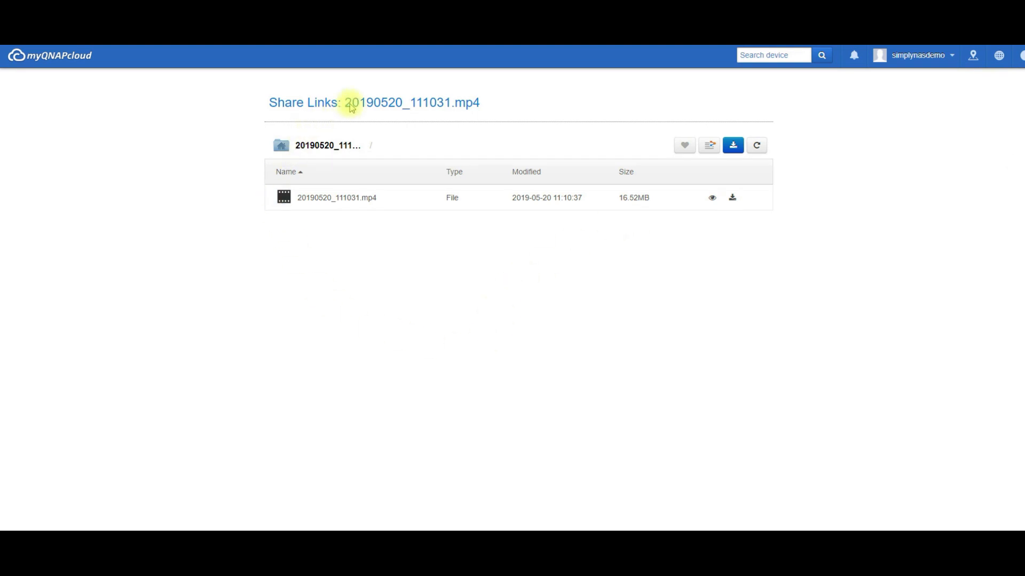